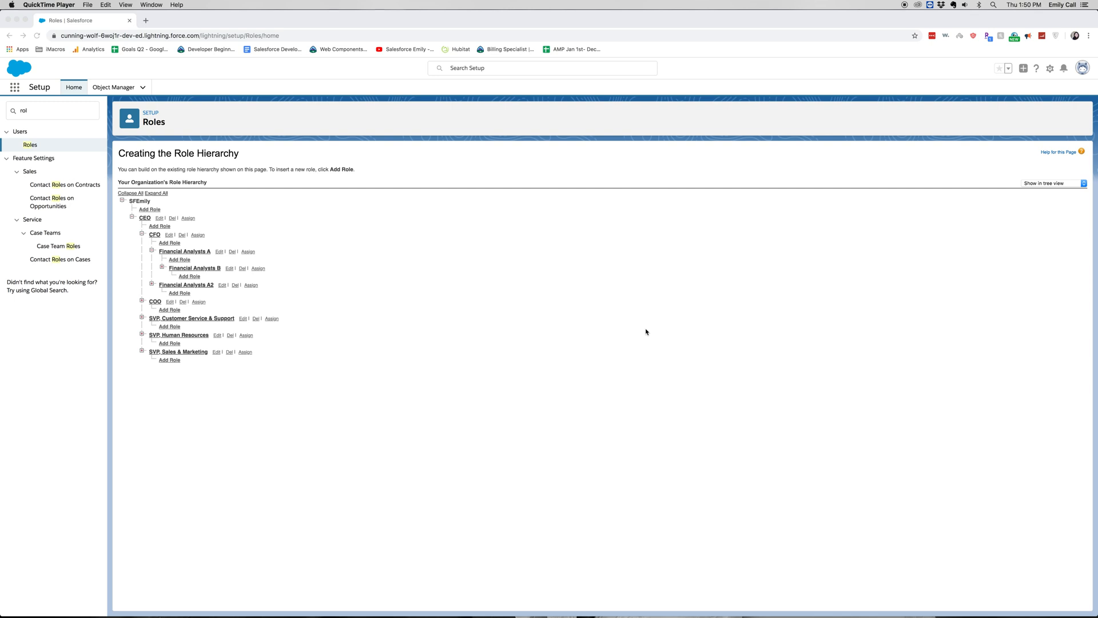
pyautogui.moveTo(623, 312)
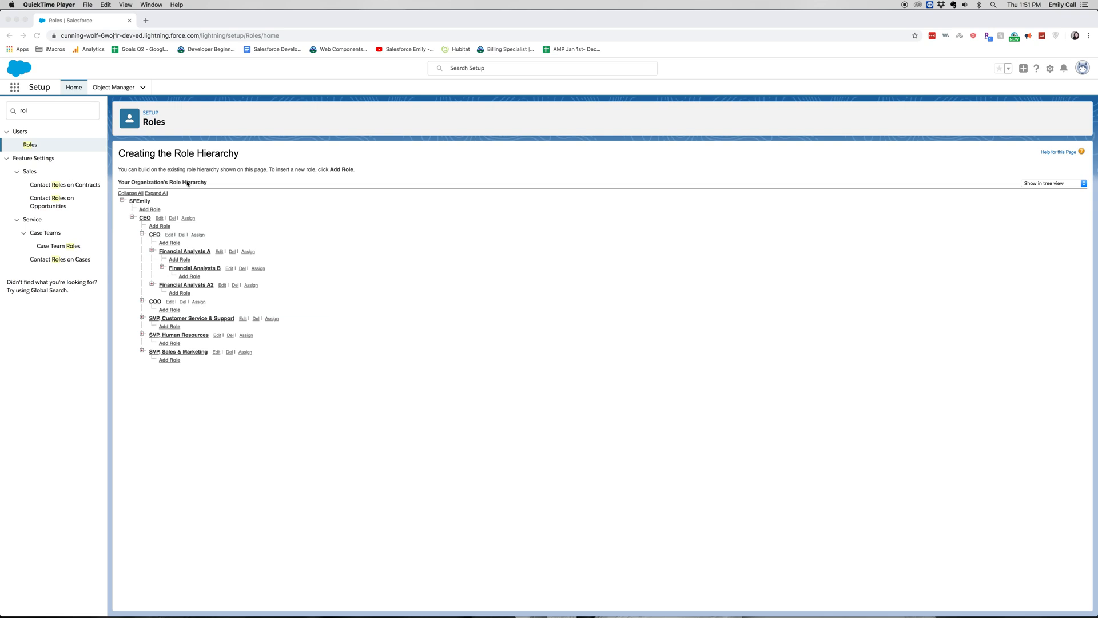
pyautogui.moveTo(165, 235)
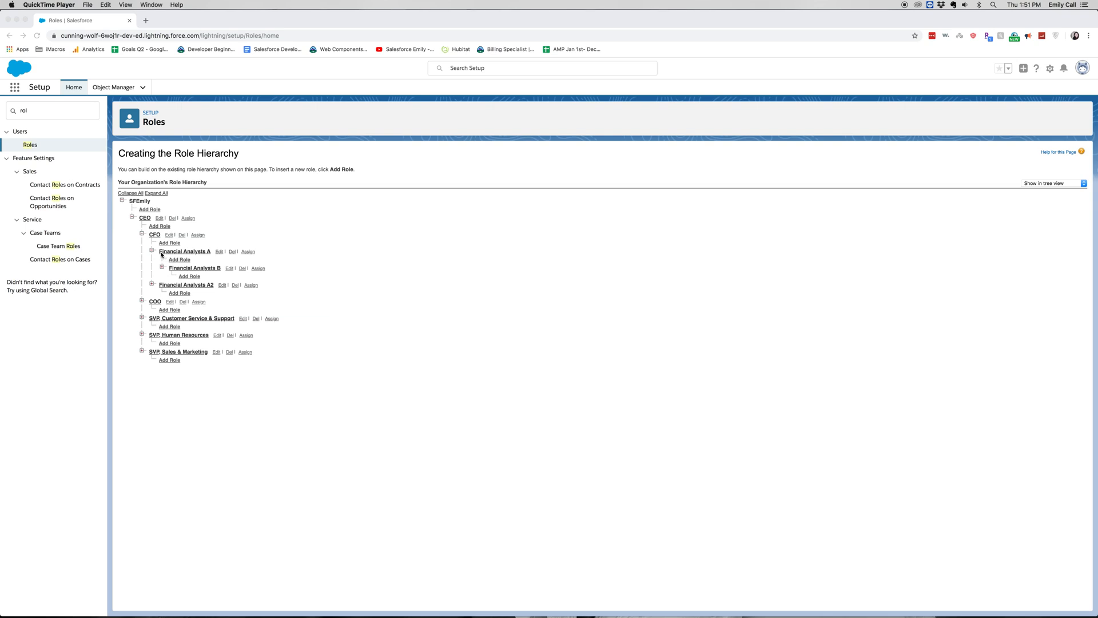
pyautogui.moveTo(222, 251)
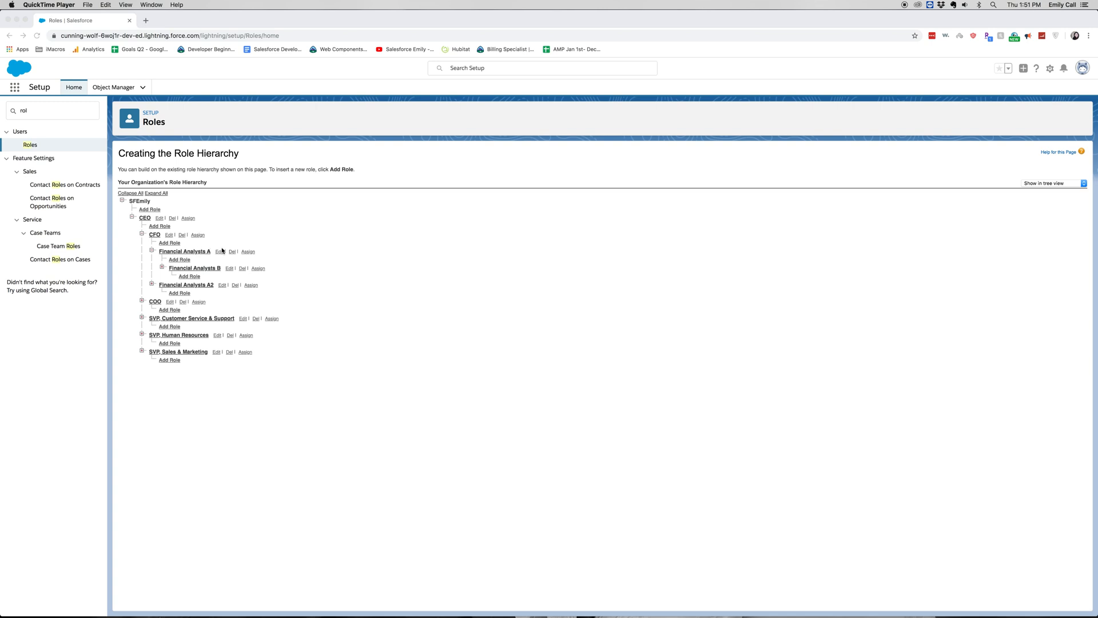
pyautogui.moveTo(168, 285)
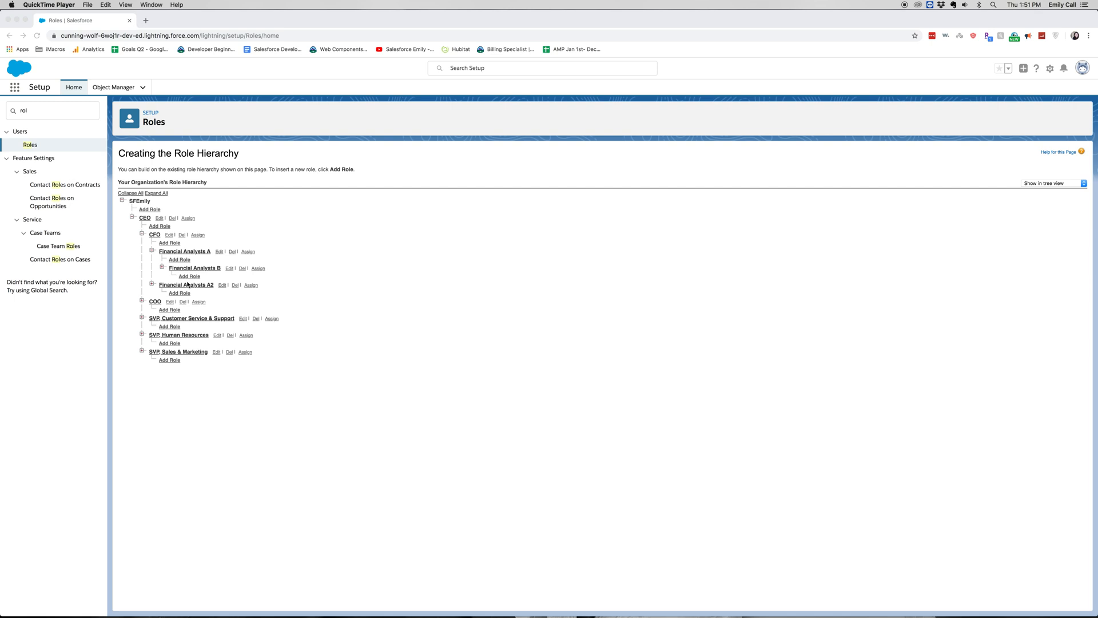
pyautogui.moveTo(190, 262)
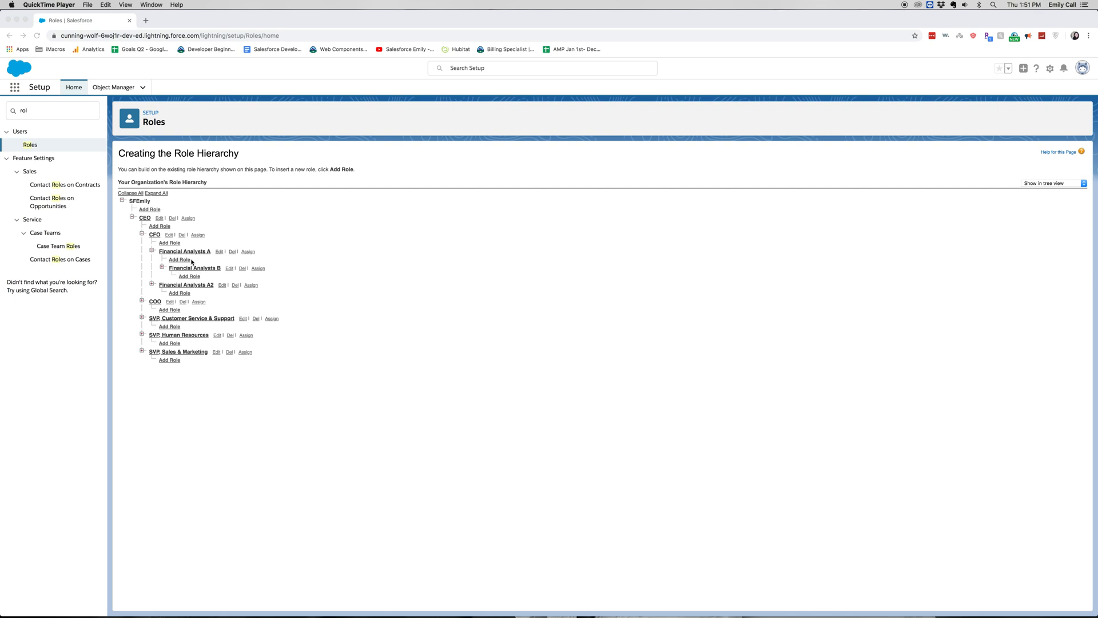
pyautogui.moveTo(132, 308)
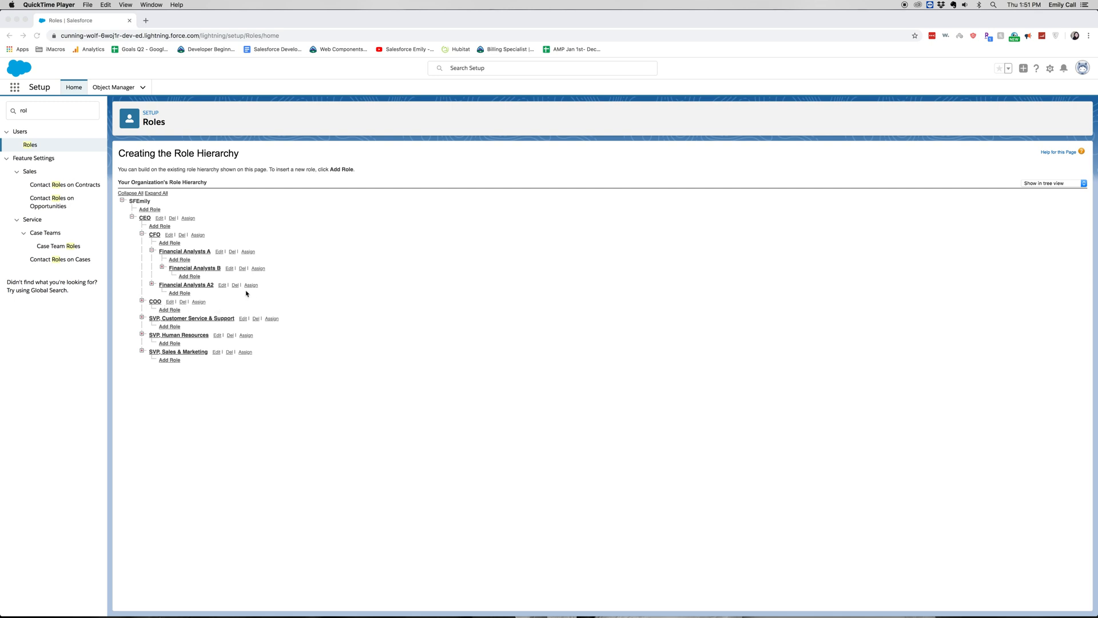
pyautogui.moveTo(288, 251)
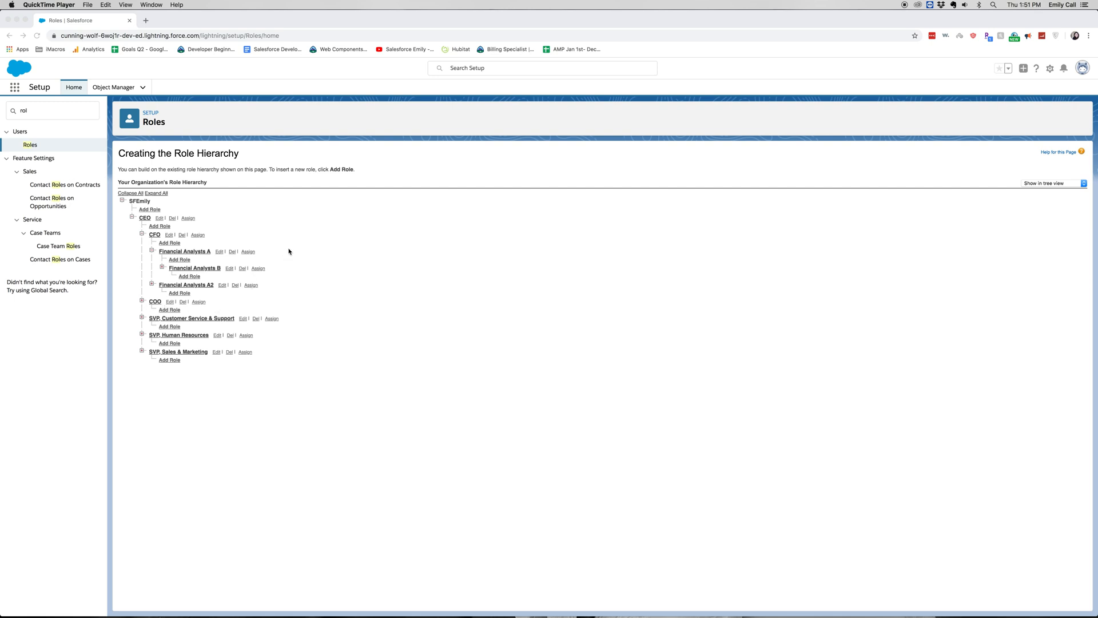
pyautogui.moveTo(68, 121)
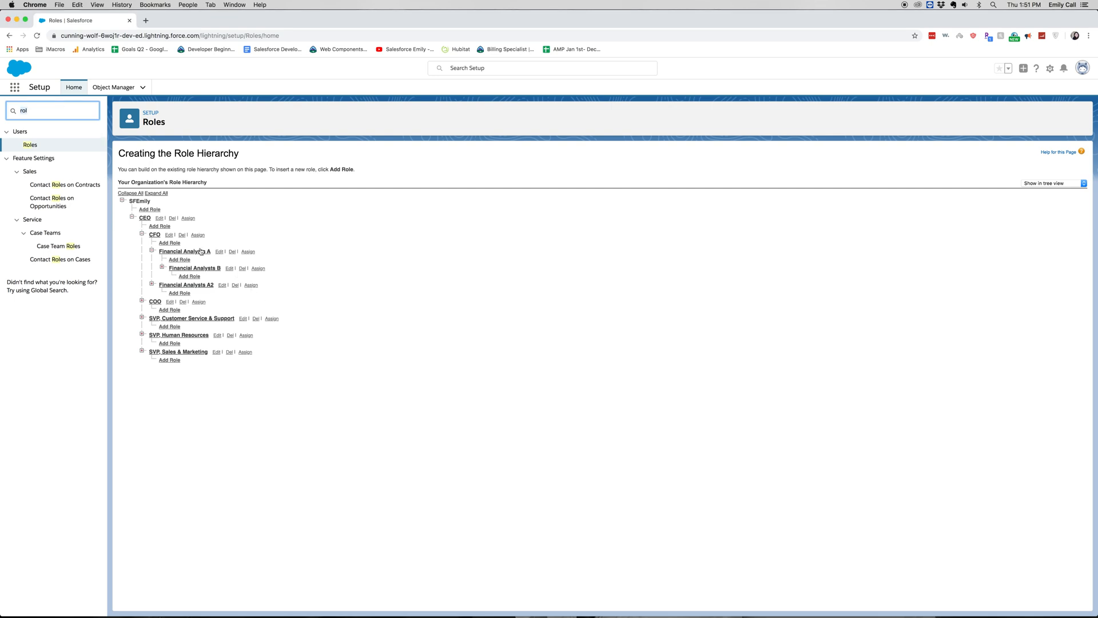
pyautogui.moveTo(184, 251)
pyautogui.write('sharin')
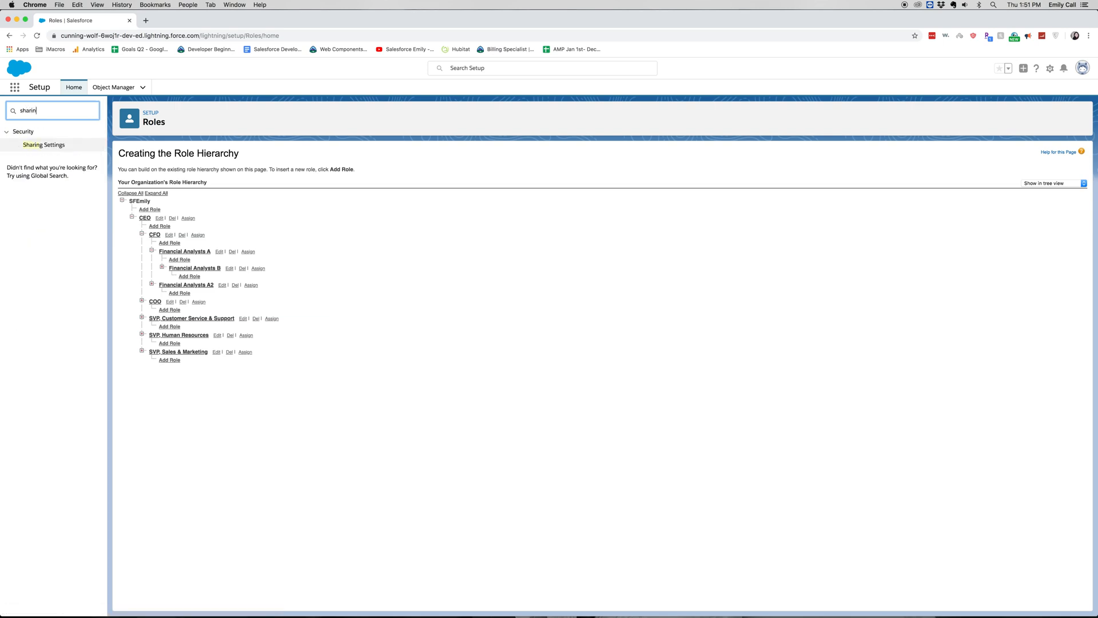
pyautogui.moveTo(43, 144)
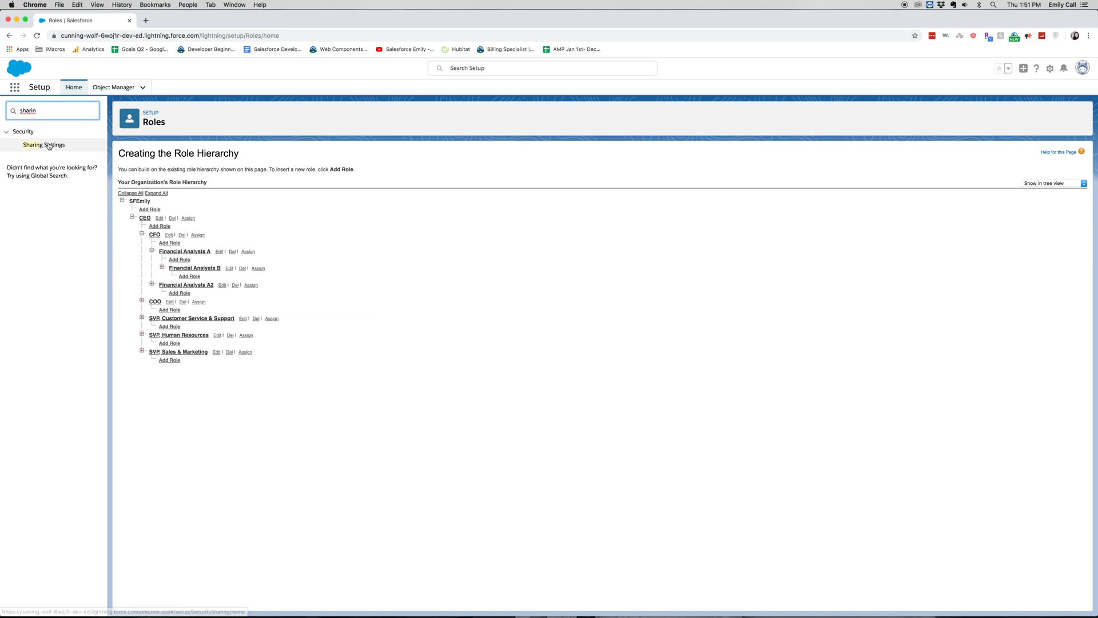
# - Open Sharing Settings from the Security section of Setup
pyautogui.click(44, 145)
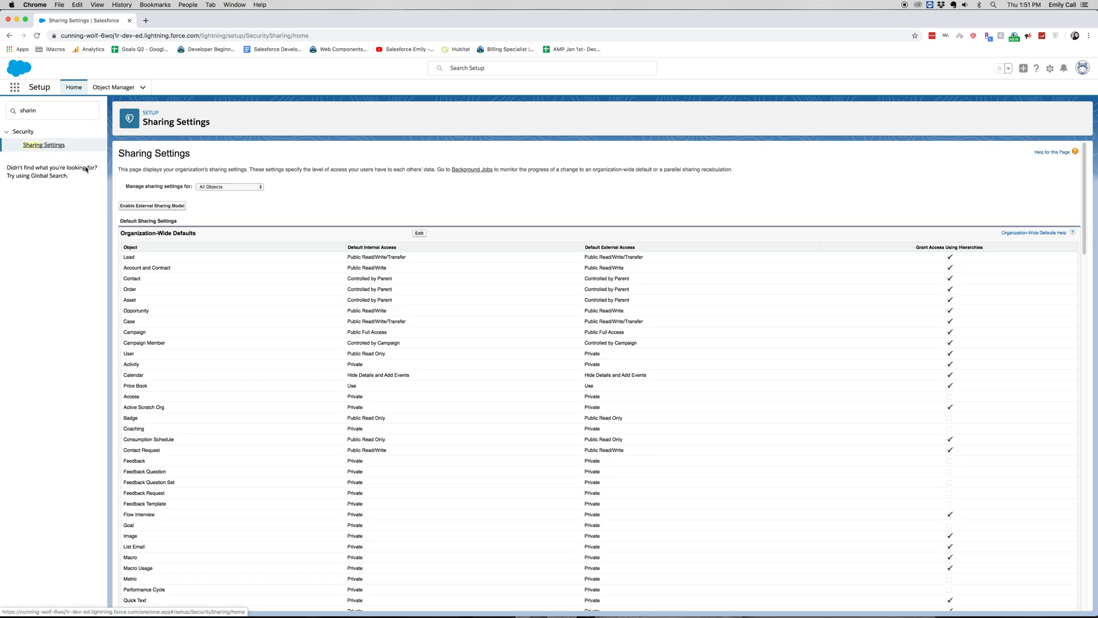
pyautogui.moveTo(952, 254)
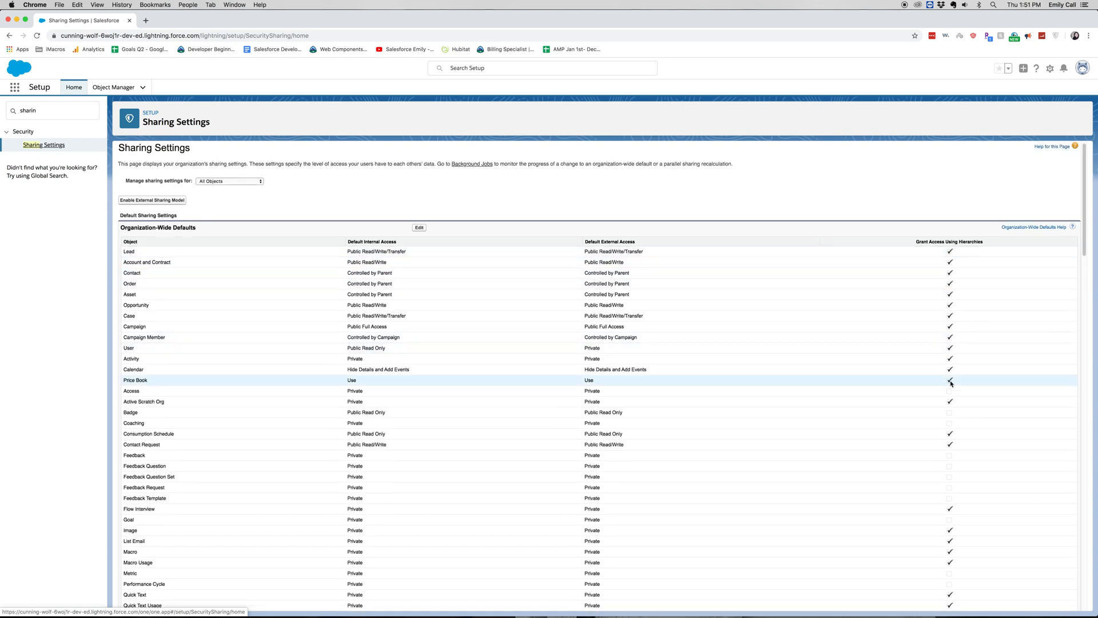
pyautogui.moveTo(958, 408)
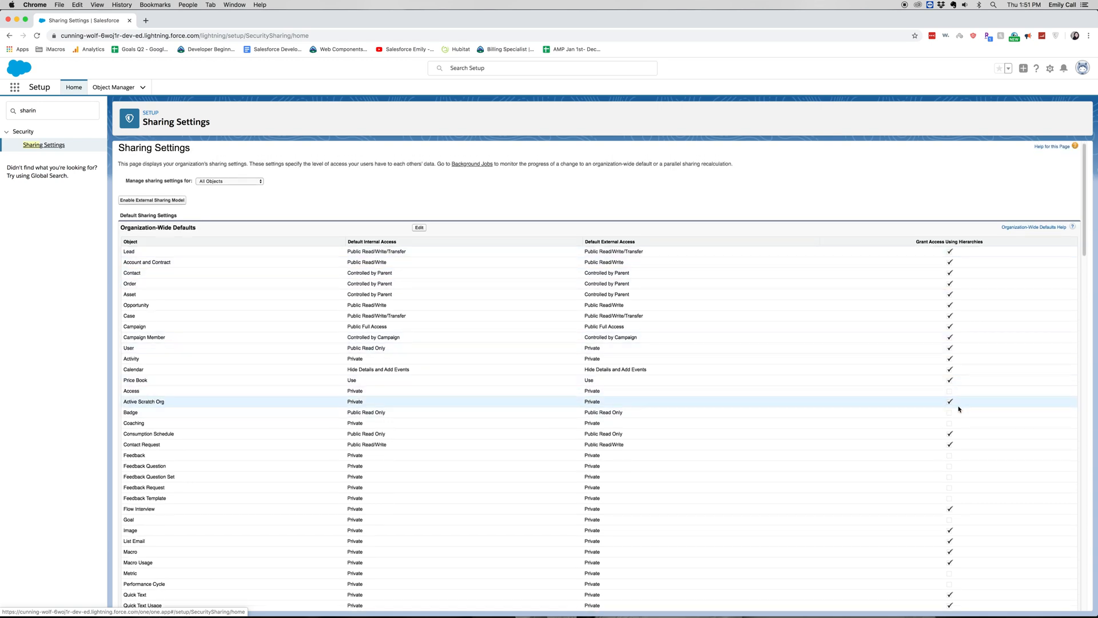
pyautogui.moveTo(957, 412)
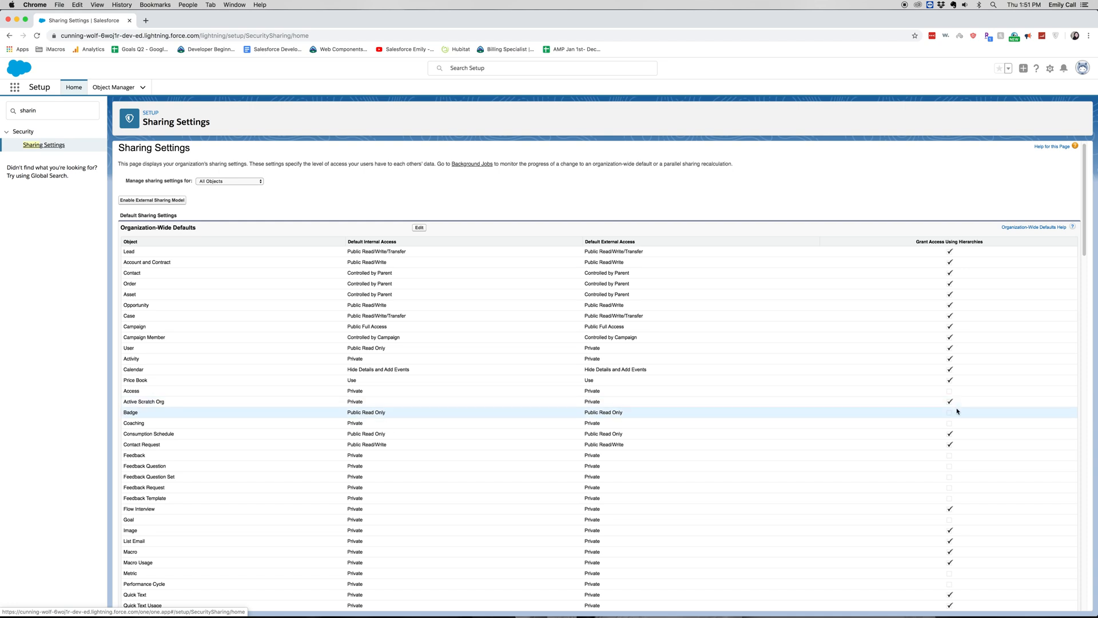
pyautogui.moveTo(257, 199)
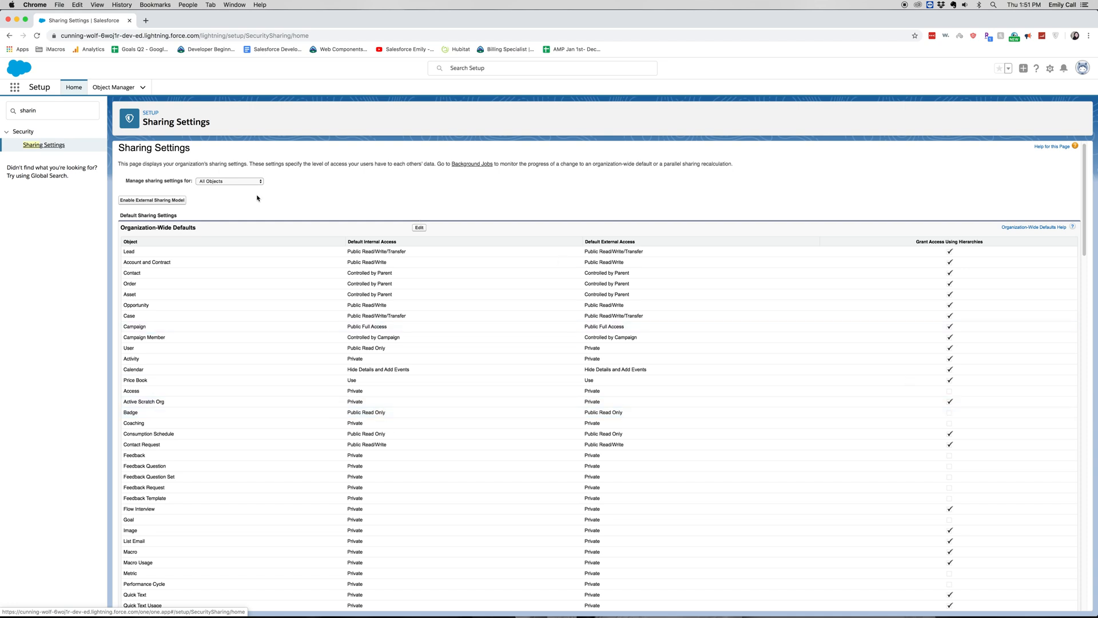
pyautogui.moveTo(265, 196)
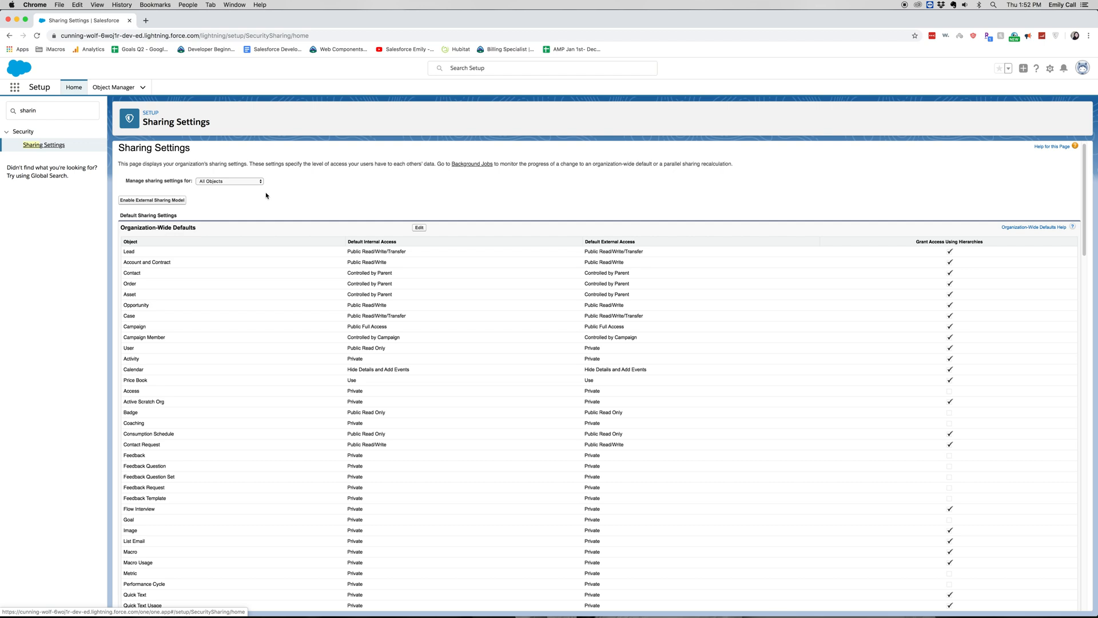
pyautogui.moveTo(370, 204)
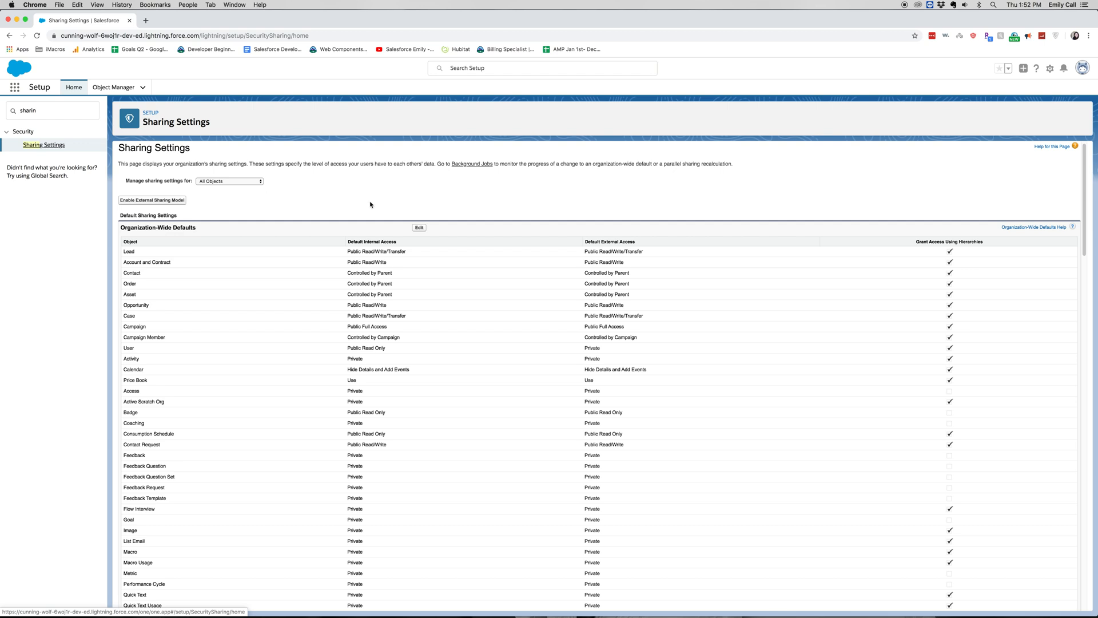
pyautogui.moveTo(456, 337)
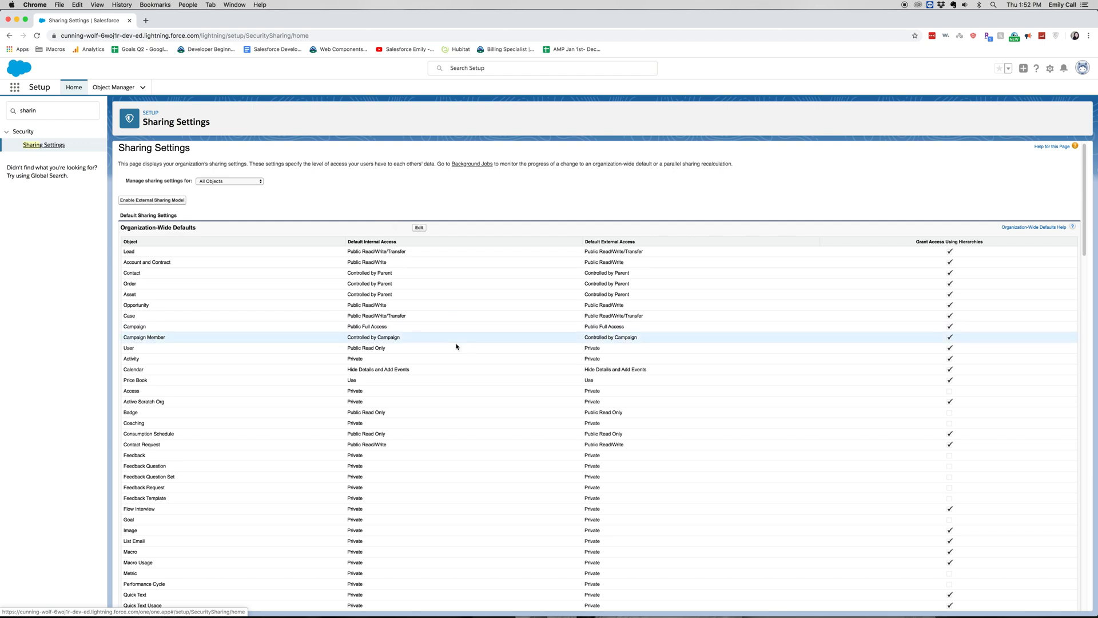
# - Scroll the Sharing Settings page down to the Account Sharing Rules section
pyautogui.scroll(-3)
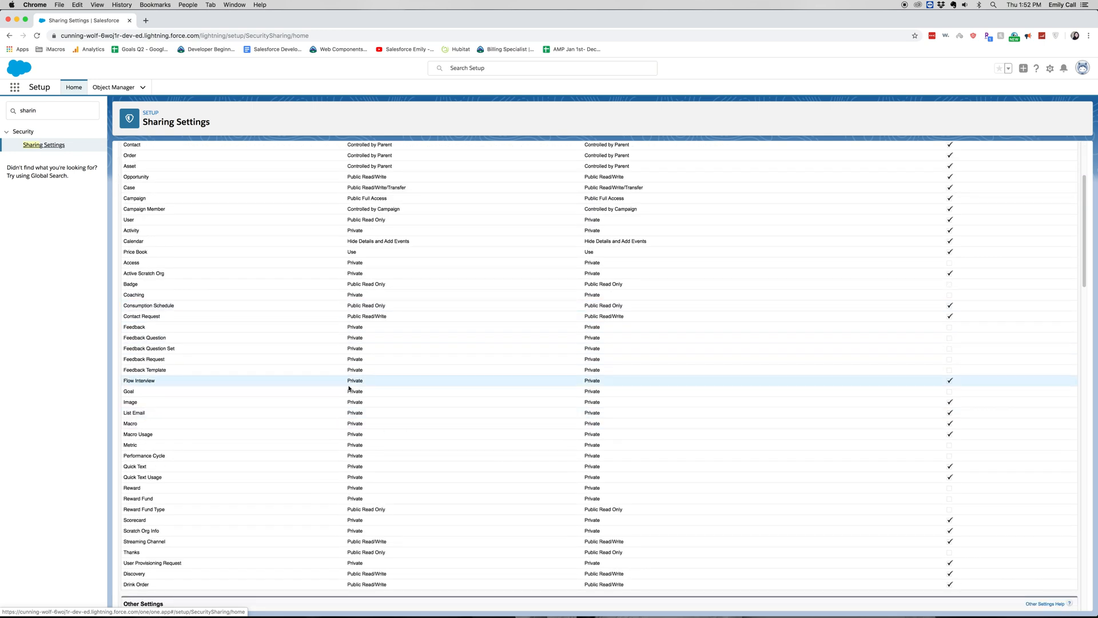
pyautogui.moveTo(206, 394)
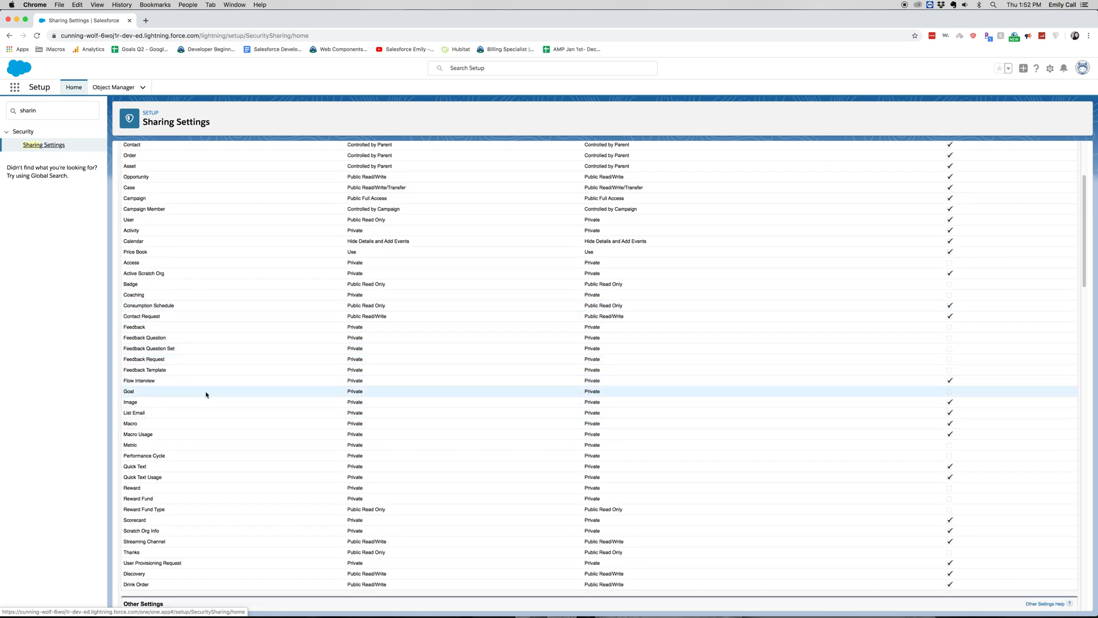
pyautogui.moveTo(564, 381)
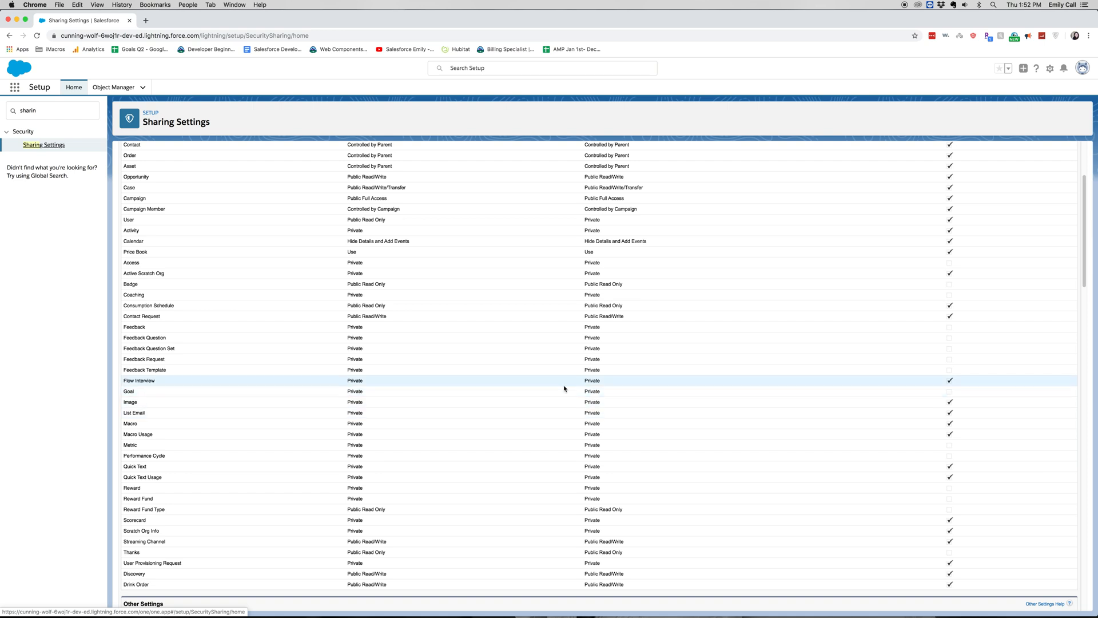
pyautogui.scroll(3)
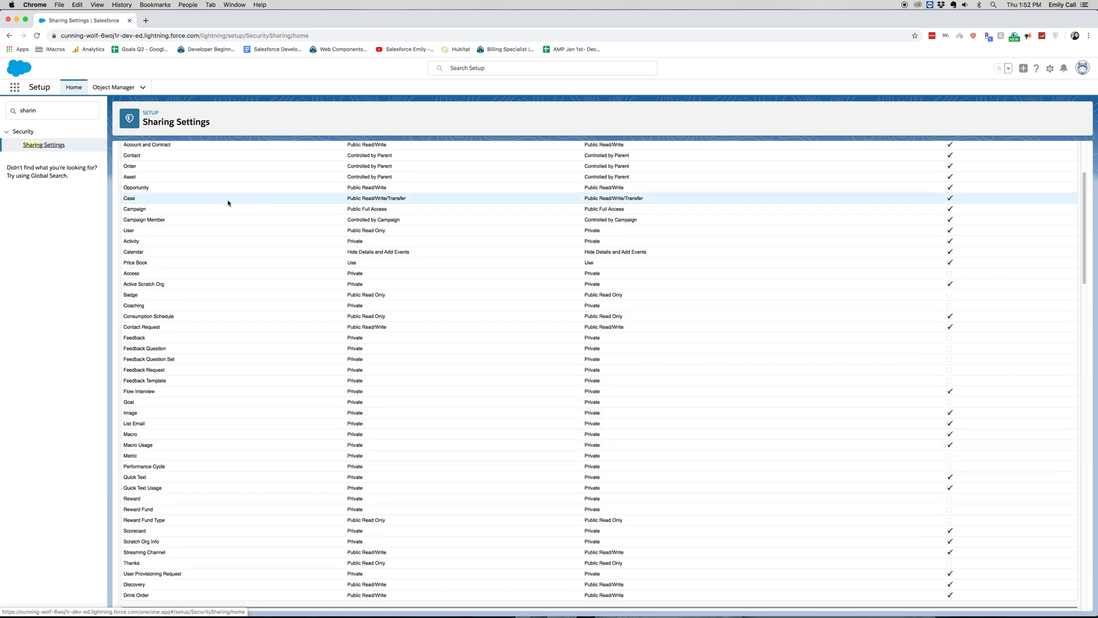
pyautogui.moveTo(185, 198)
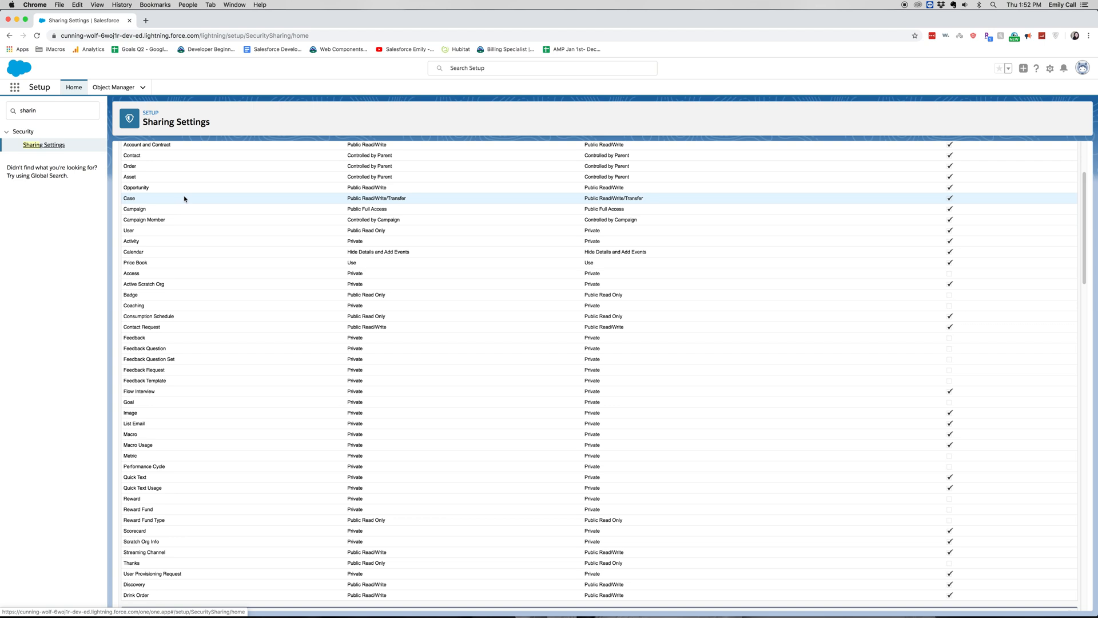
pyautogui.moveTo(383, 198)
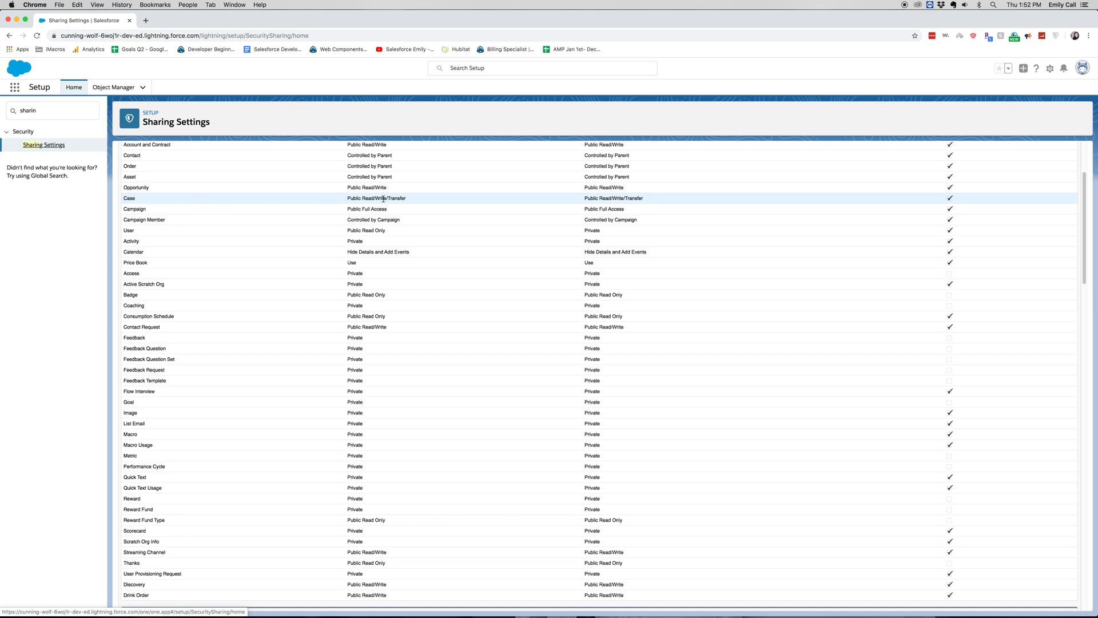
pyautogui.scroll(3)
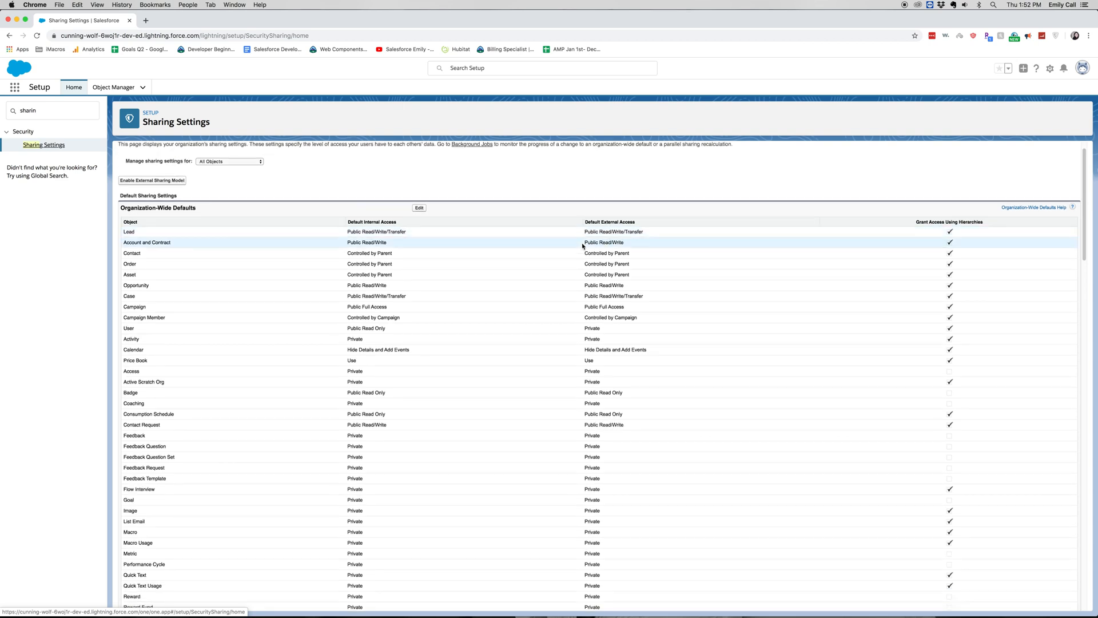
pyautogui.scroll(-3)
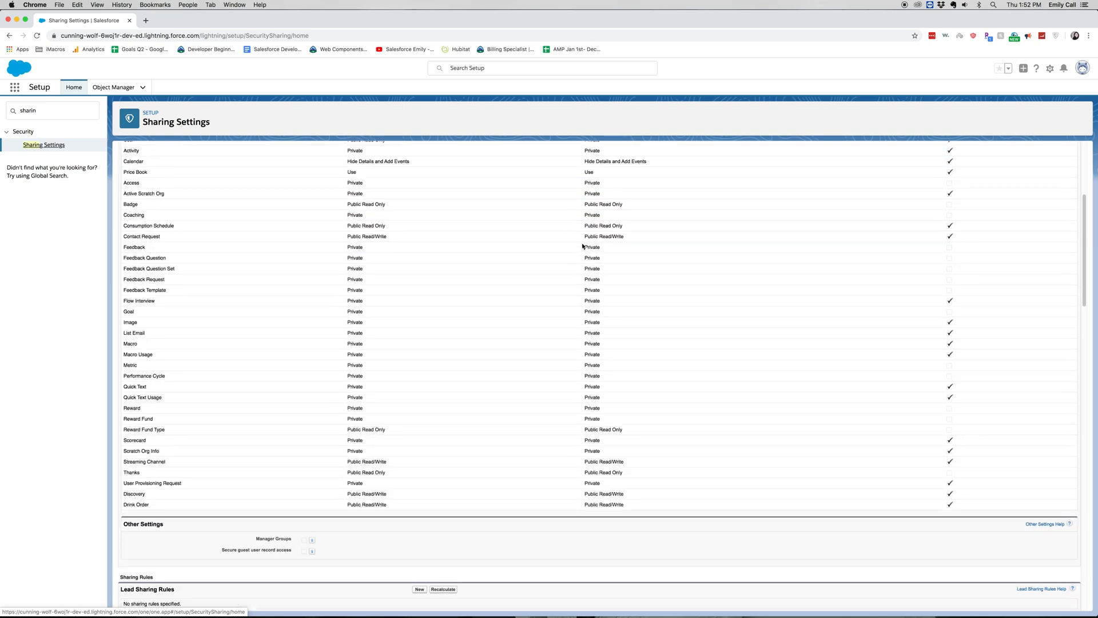
pyautogui.scroll(-3)
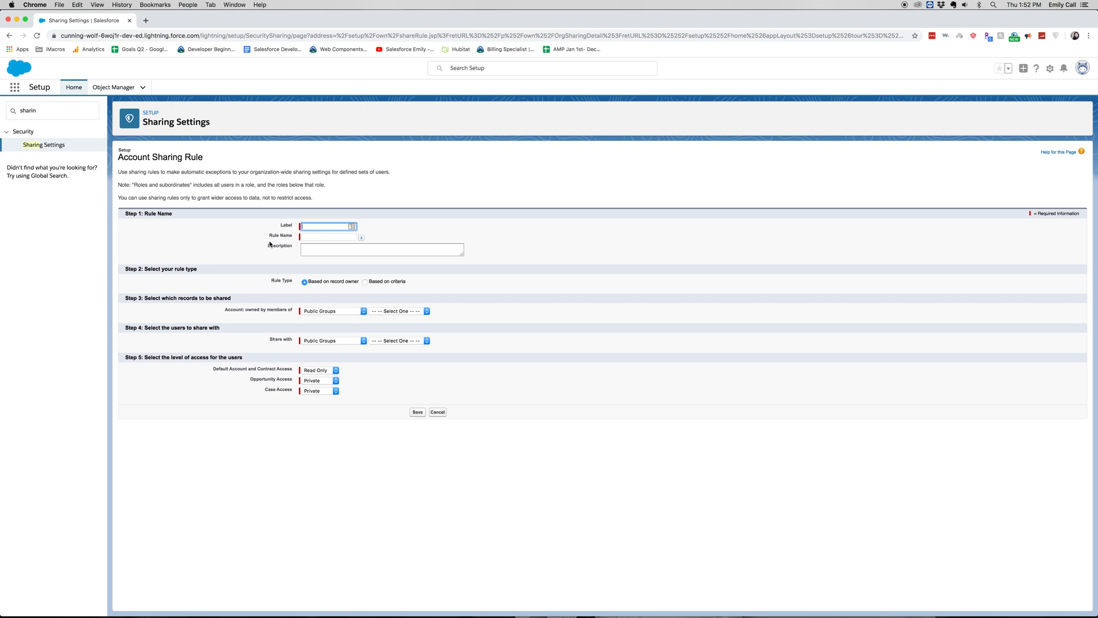
# - Label the new account sharing rule 'Share w/ A to A2'
pyautogui.write('Share')
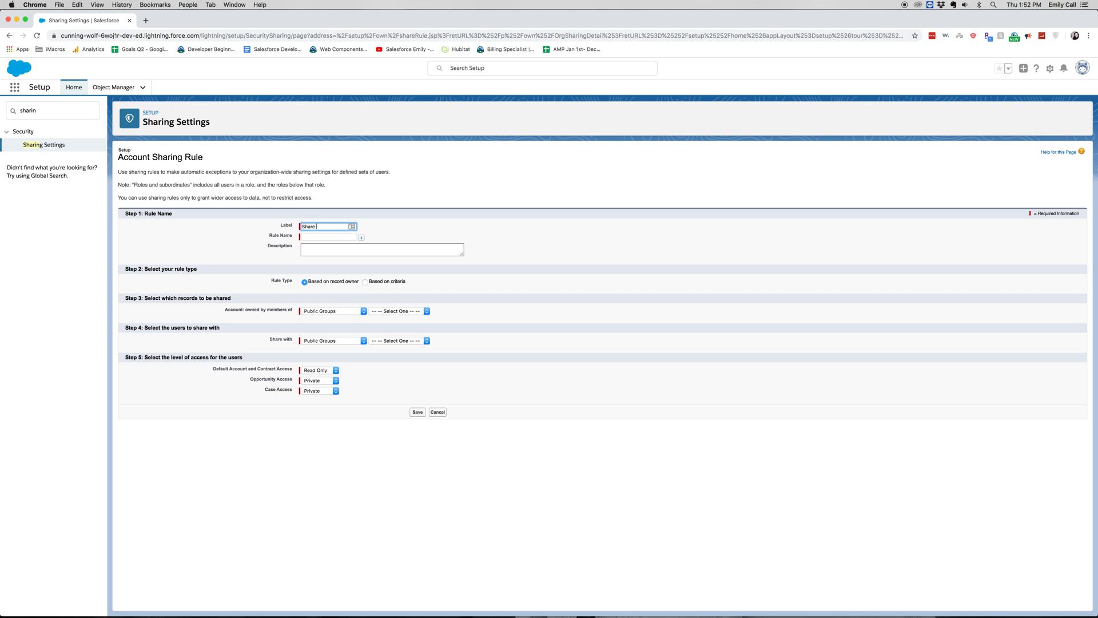
pyautogui.write('w/')
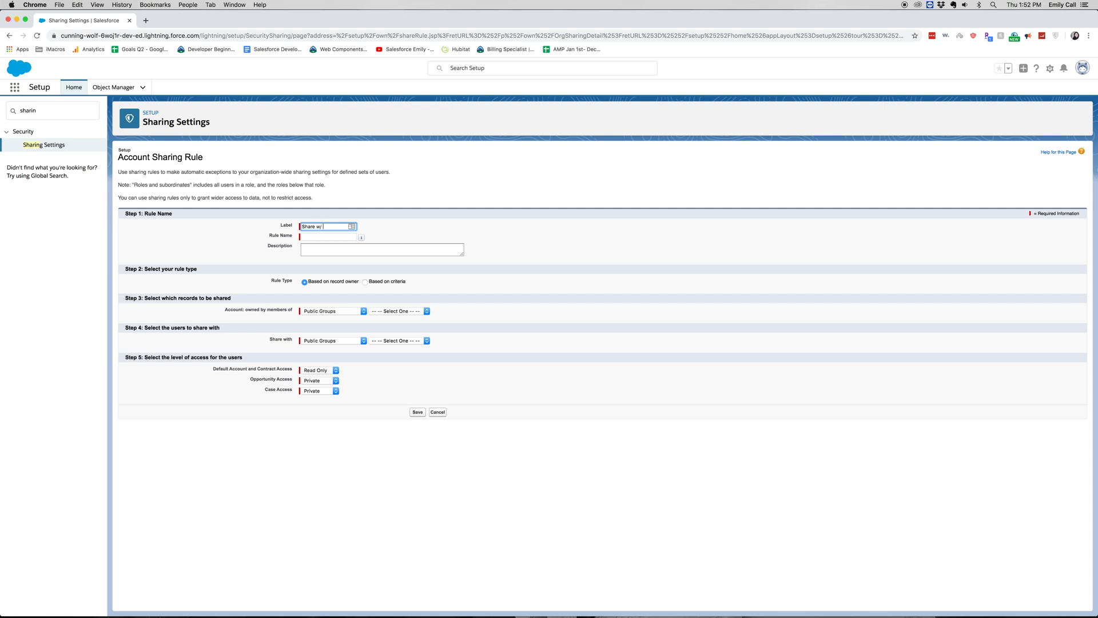
pyautogui.write('A')
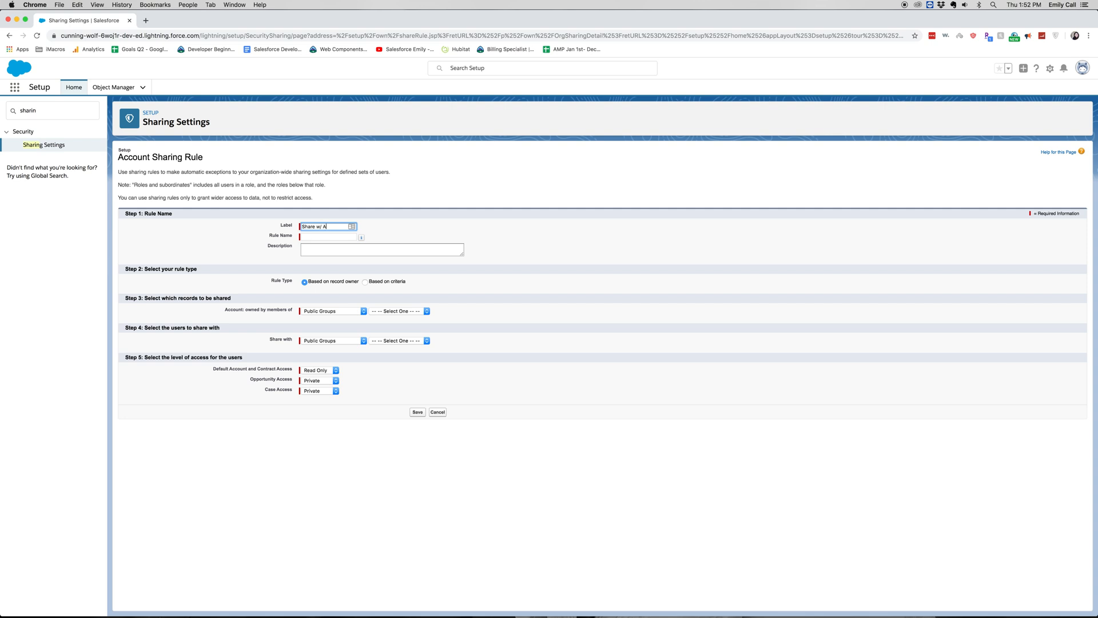
pyautogui.write('to A2')
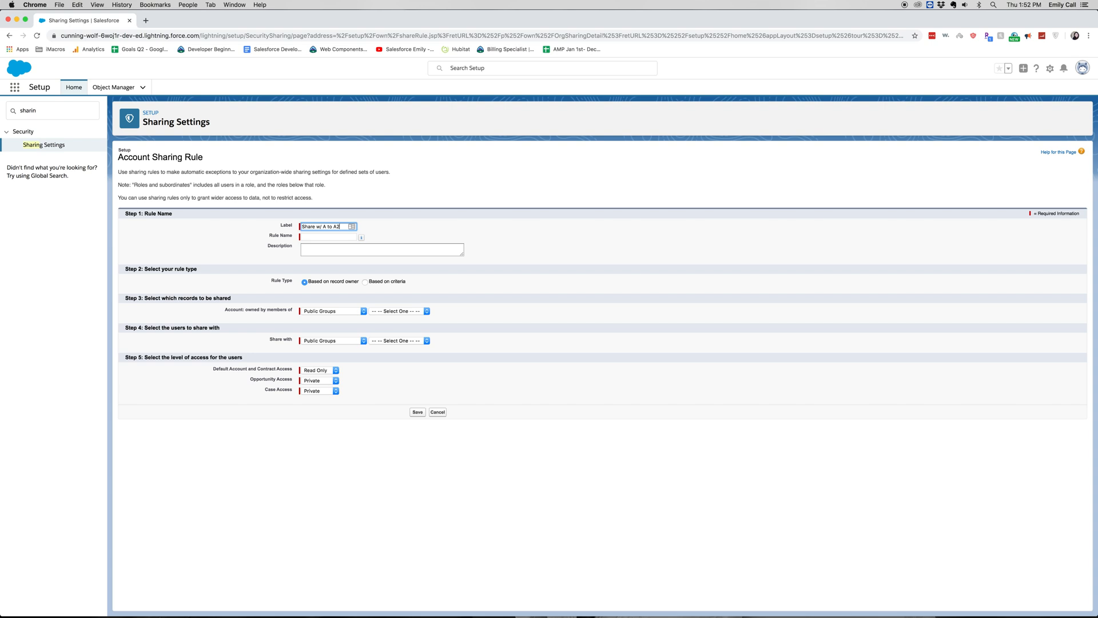
# - Describe the rule as sharing financial analyst A records with analyst A2
pyautogui.click(382, 250)
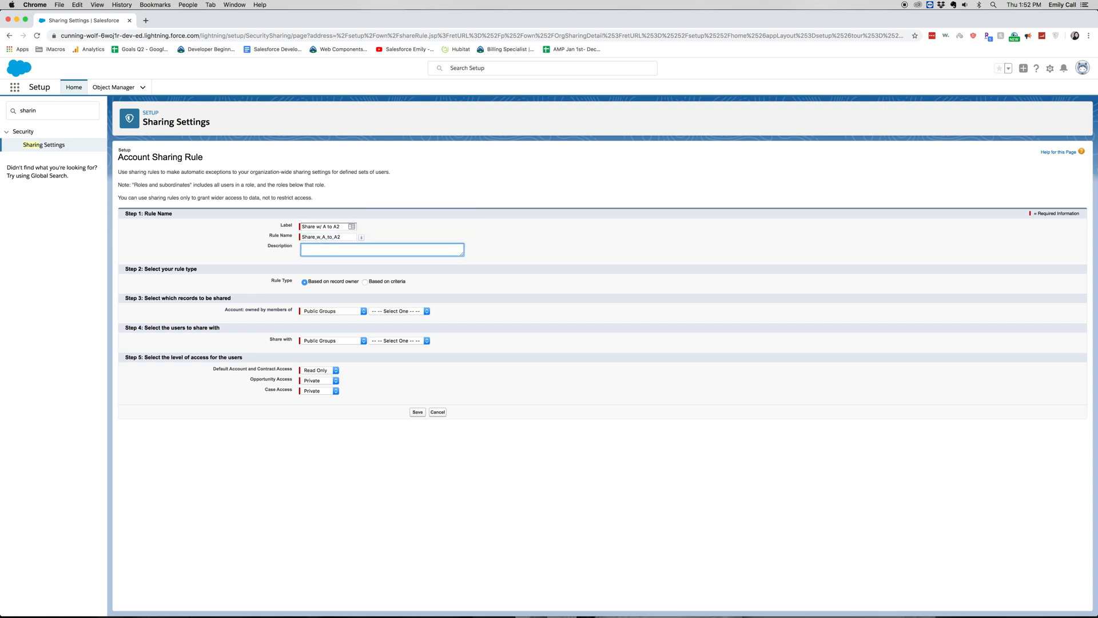
pyautogui.write('Sharing financial analyst')
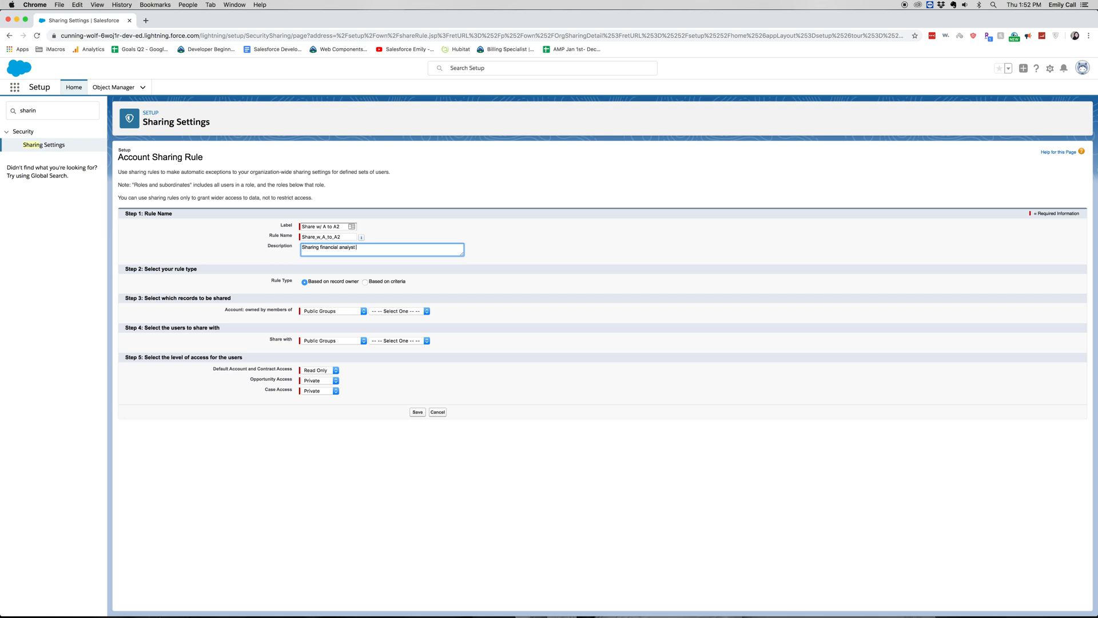
pyautogui.write('A records')
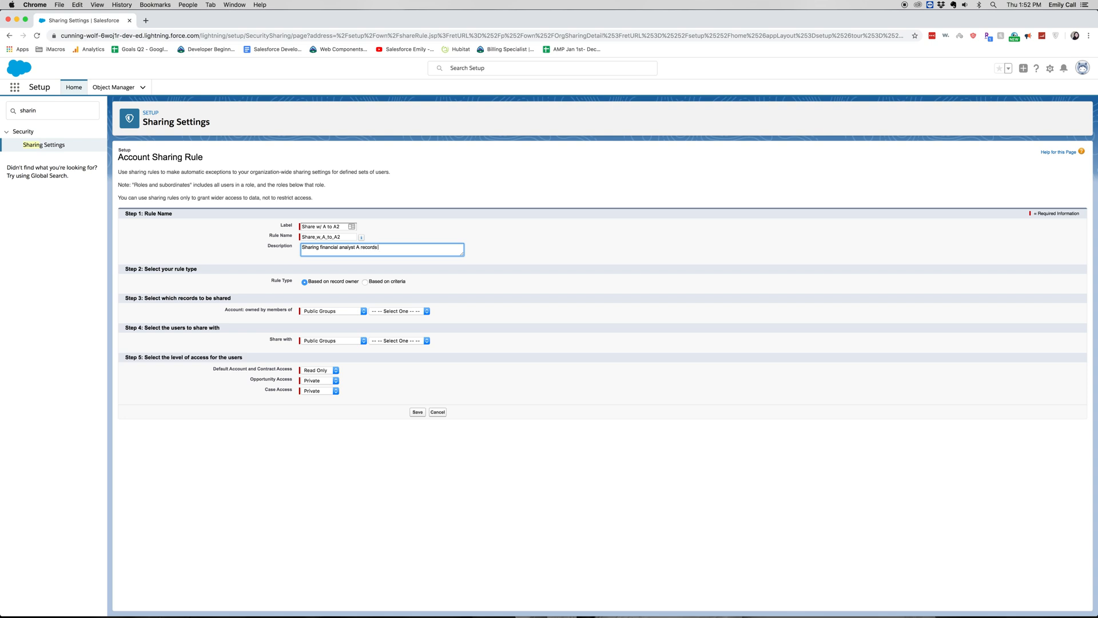
pyautogui.write('with financial analyst a')
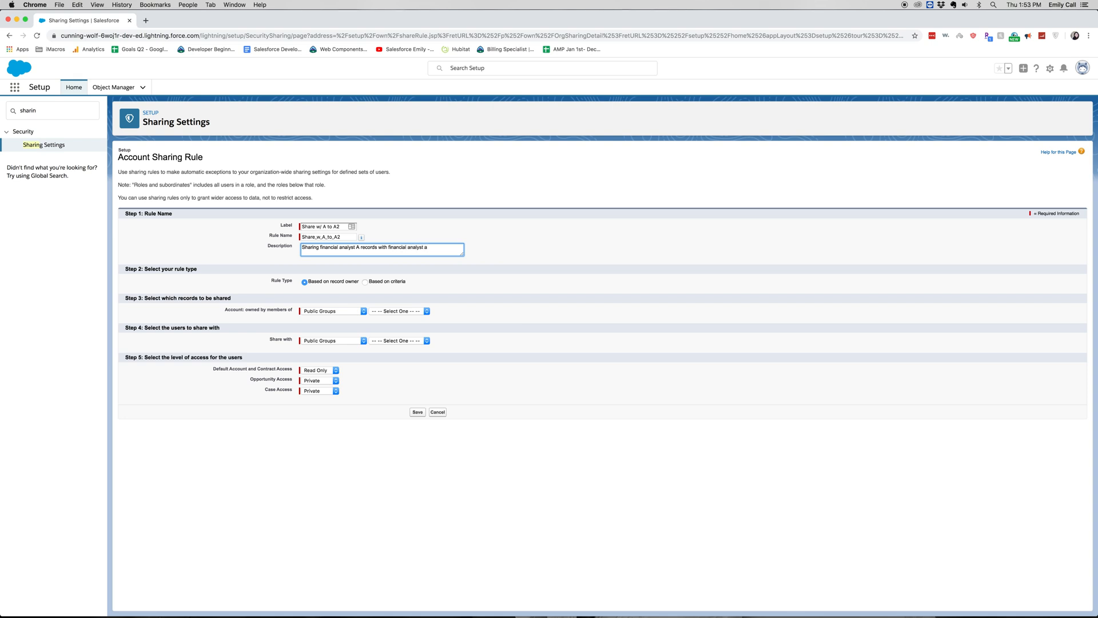
pyautogui.write('2')
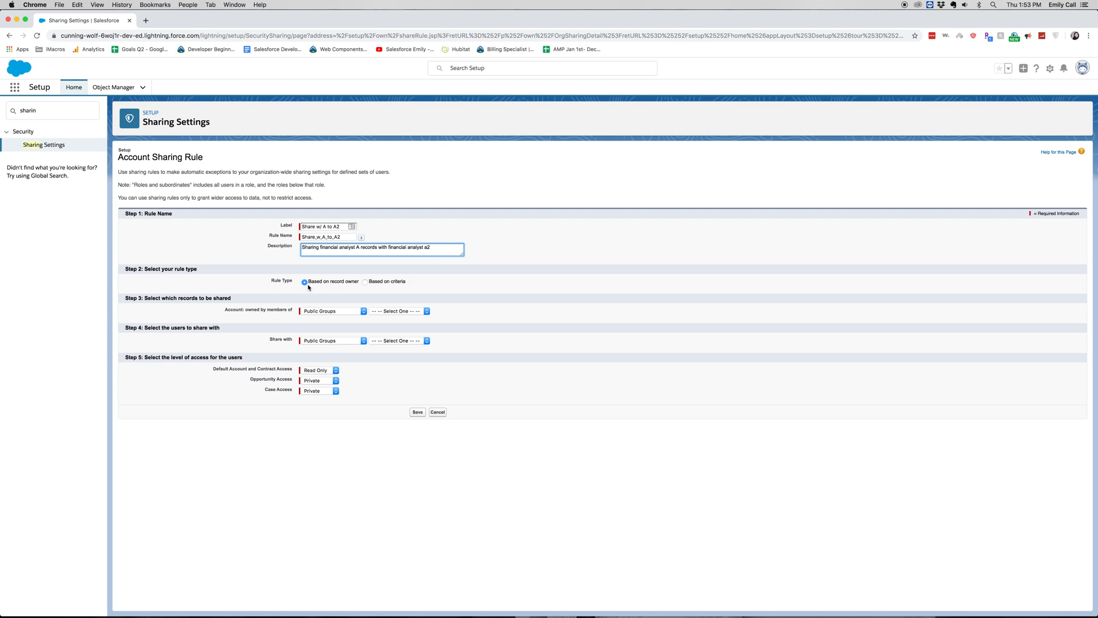
pyautogui.moveTo(357, 284)
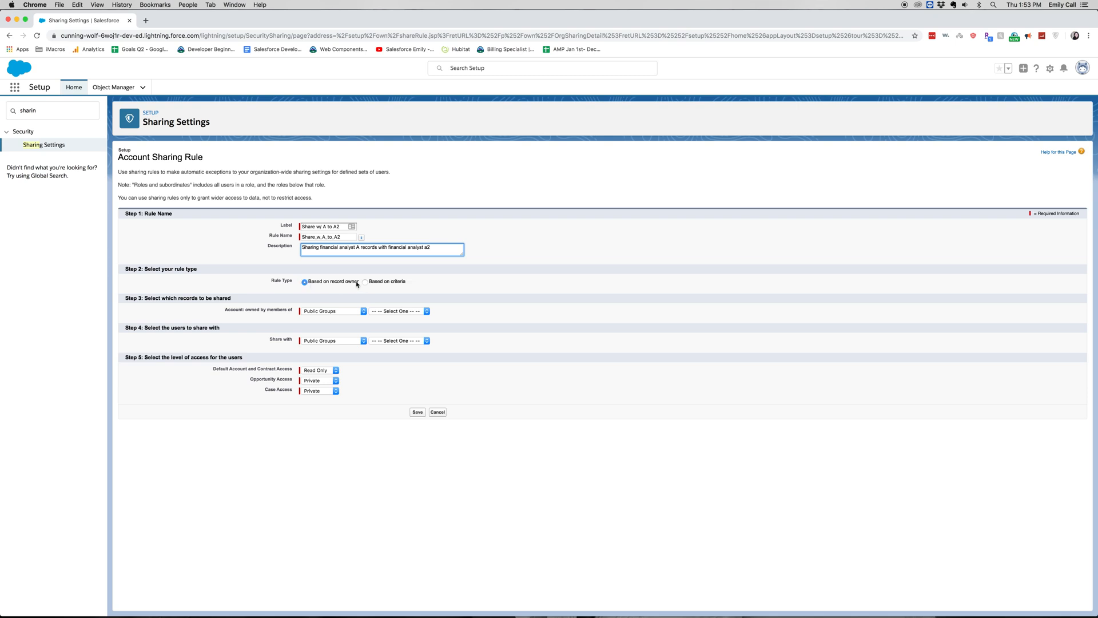
pyautogui.moveTo(378, 286)
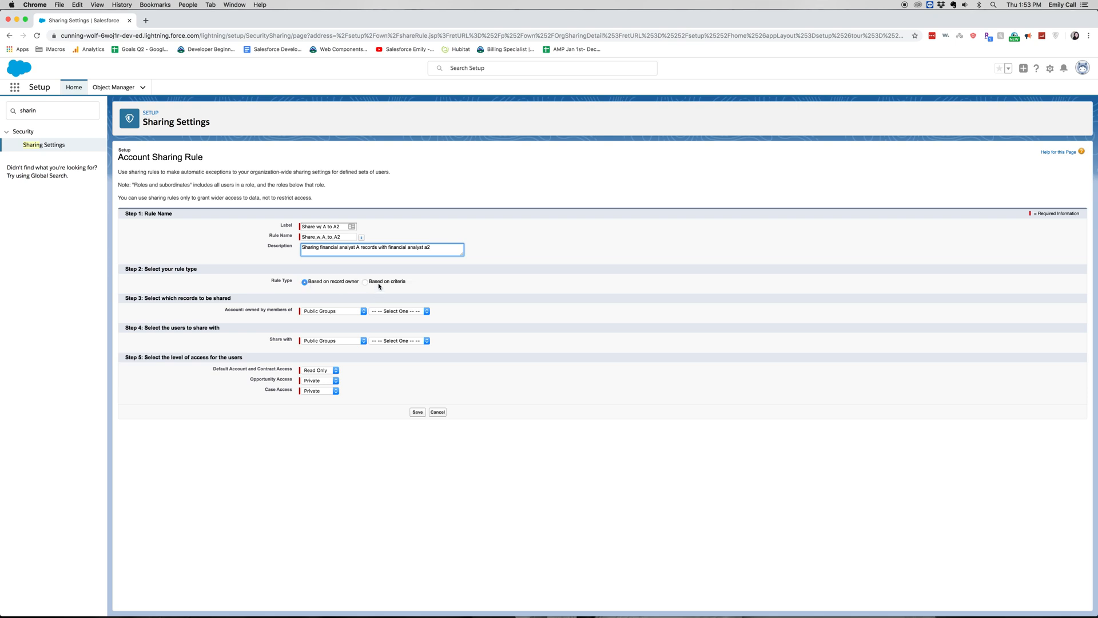
# - Briefly try criteria-based rule type, then revert to Based on record owner
pyautogui.click(365, 280)
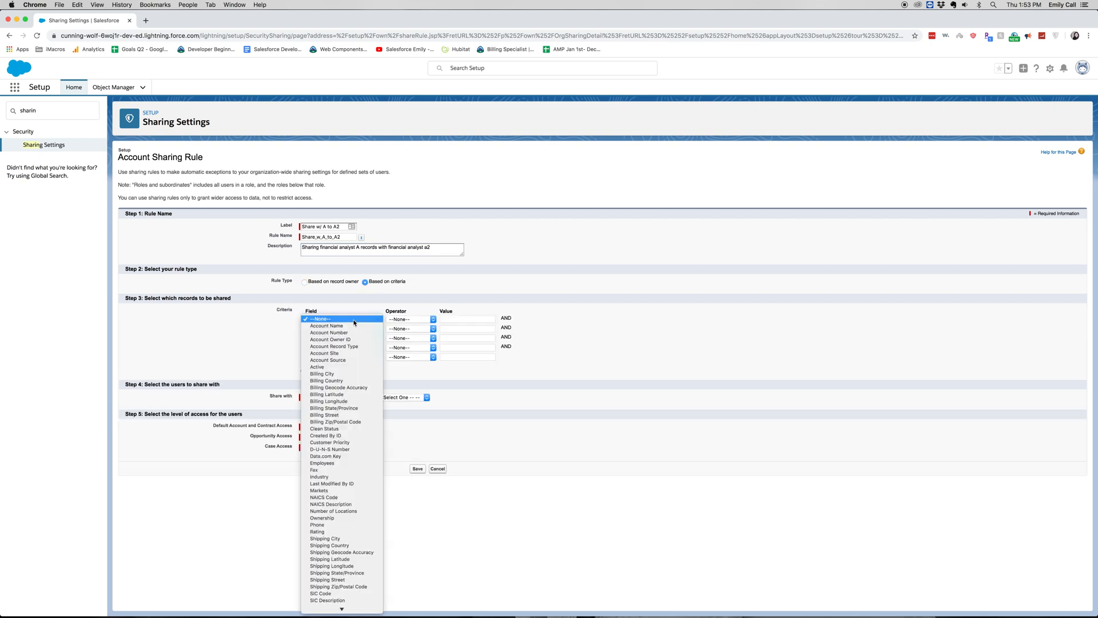
pyautogui.moveTo(509, 364)
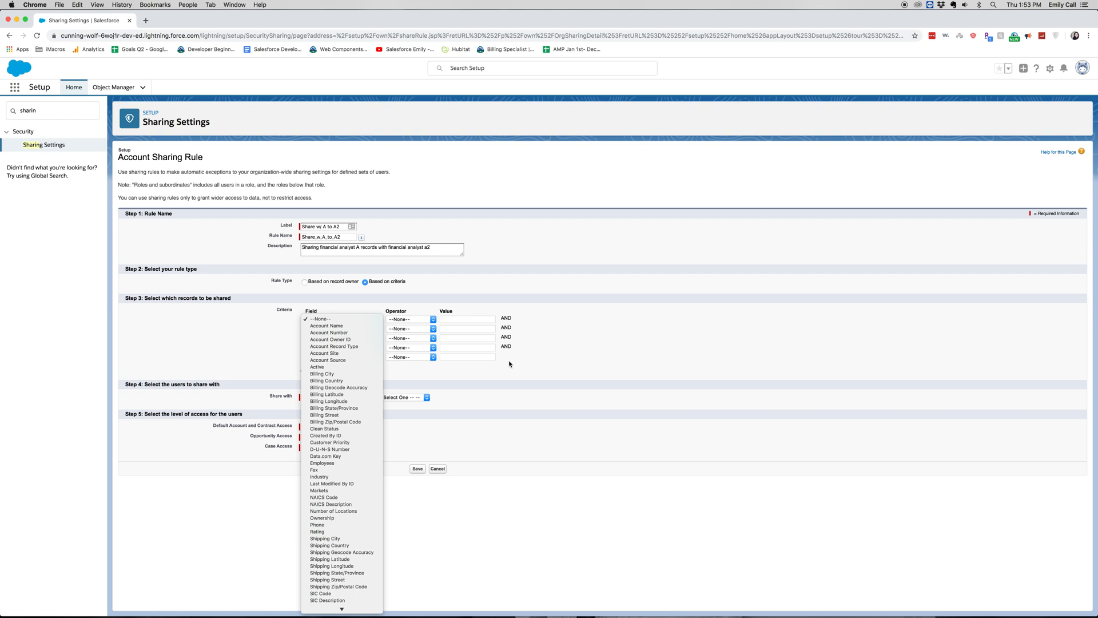
pyautogui.moveTo(478, 338)
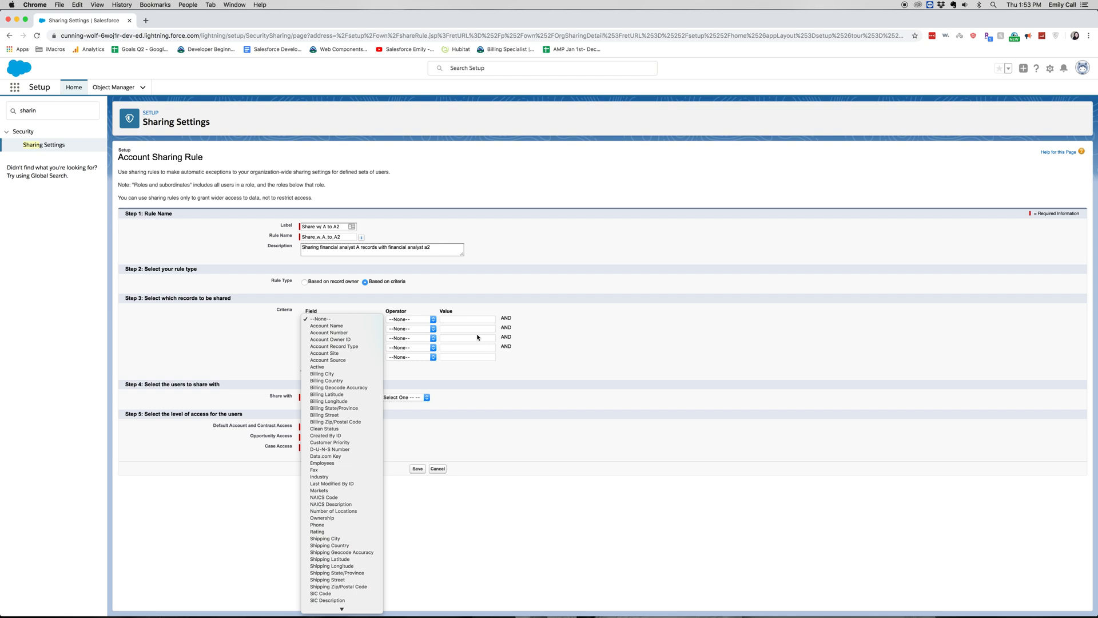
pyautogui.moveTo(328, 332)
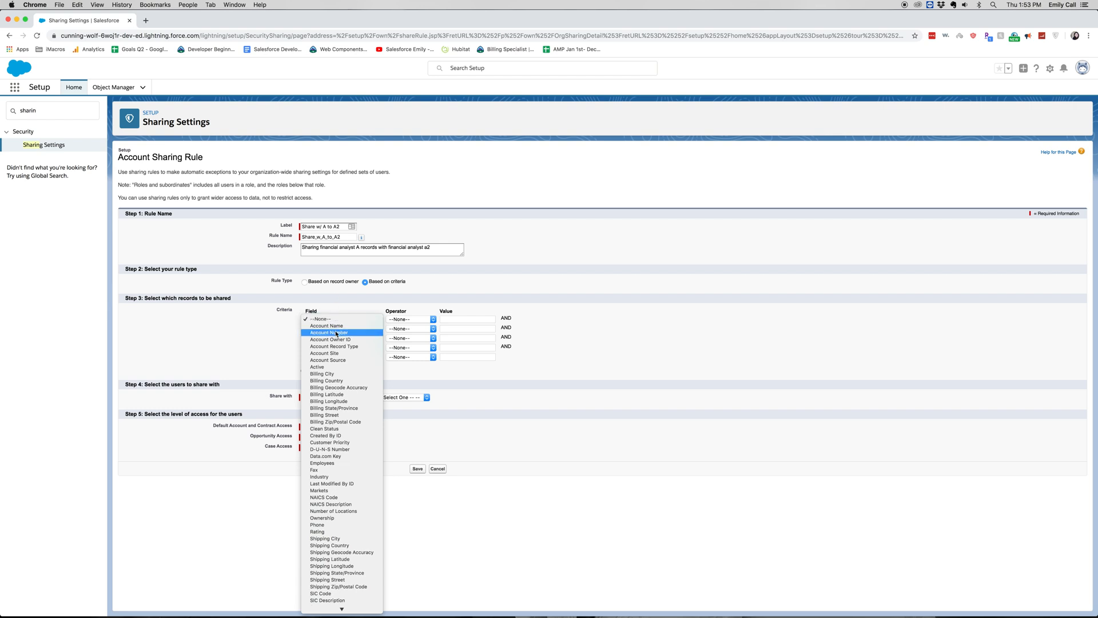
pyautogui.click(303, 280)
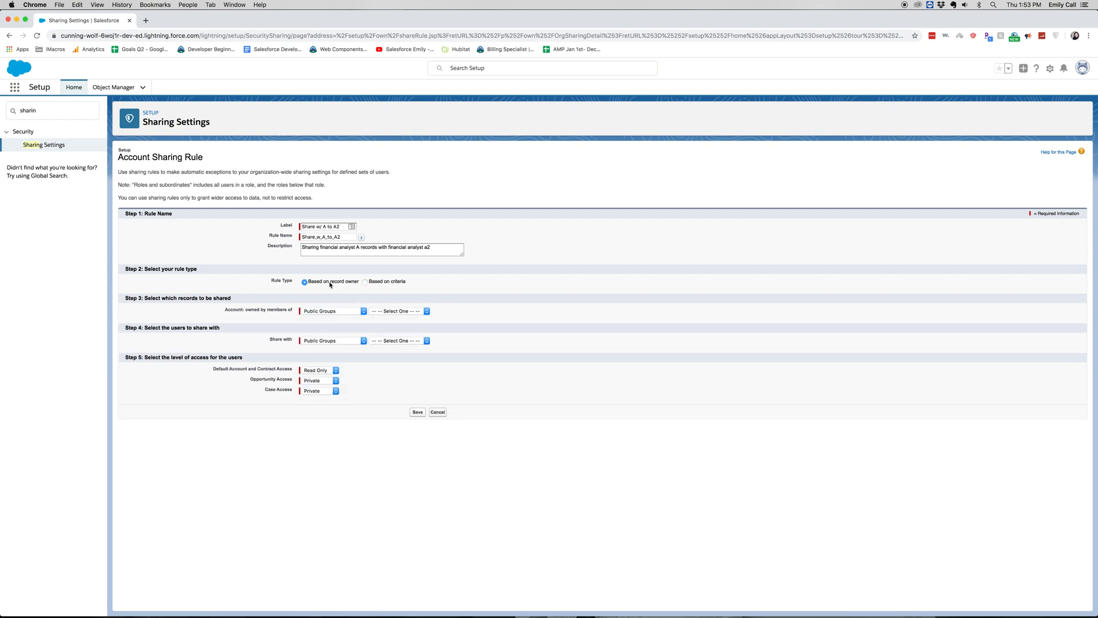
pyautogui.moveTo(326, 315)
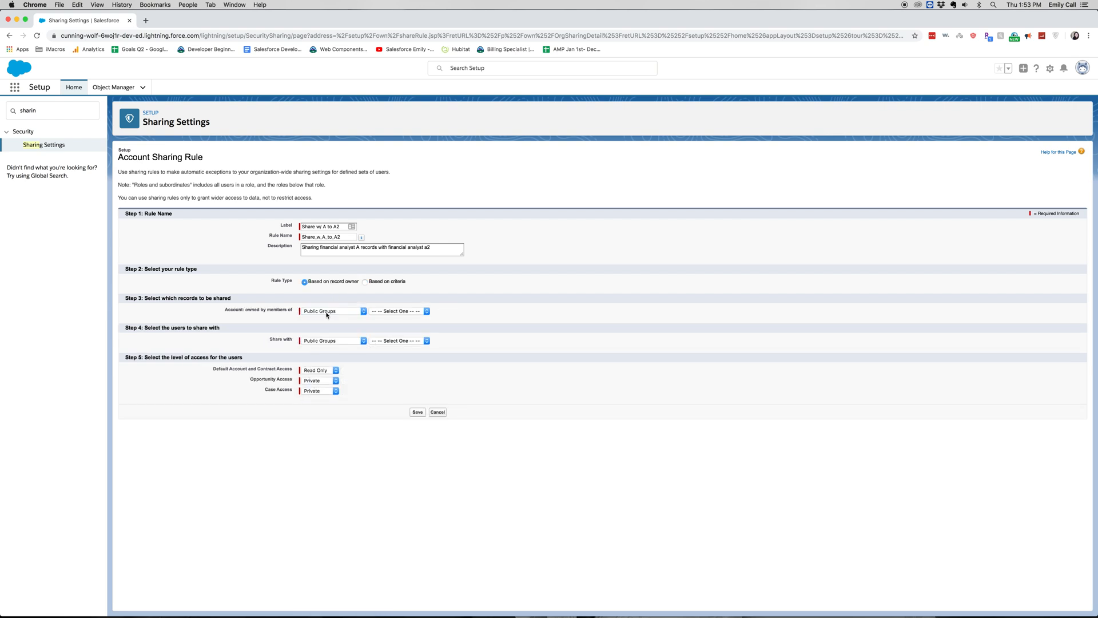
# - Share accounts owned by members of the Financial Analysts A role
pyautogui.click(333, 310)
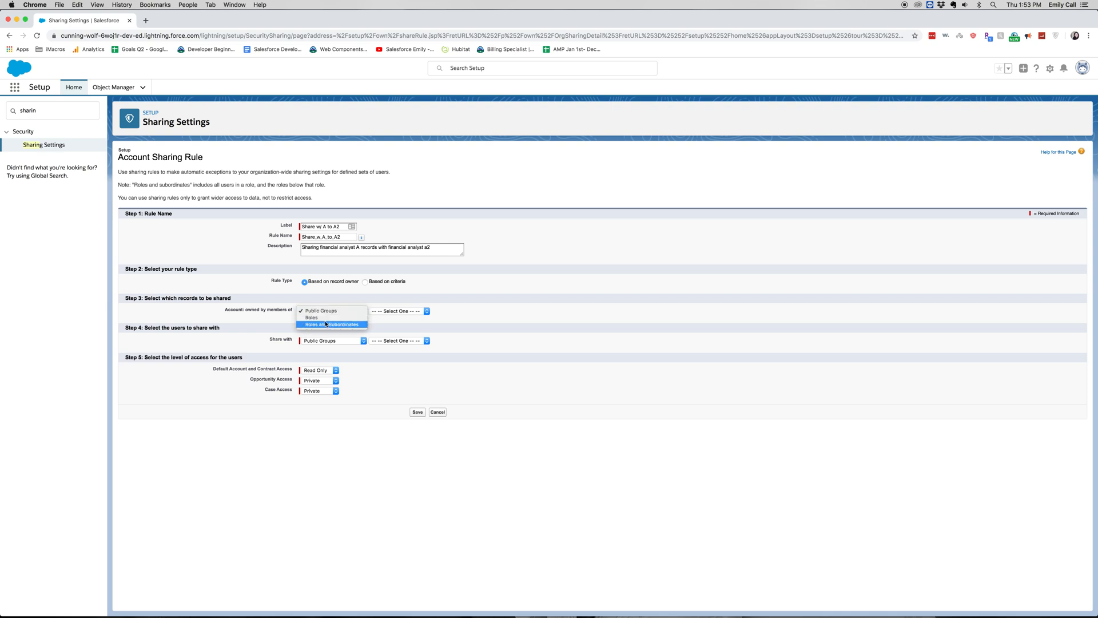
pyautogui.click(312, 317)
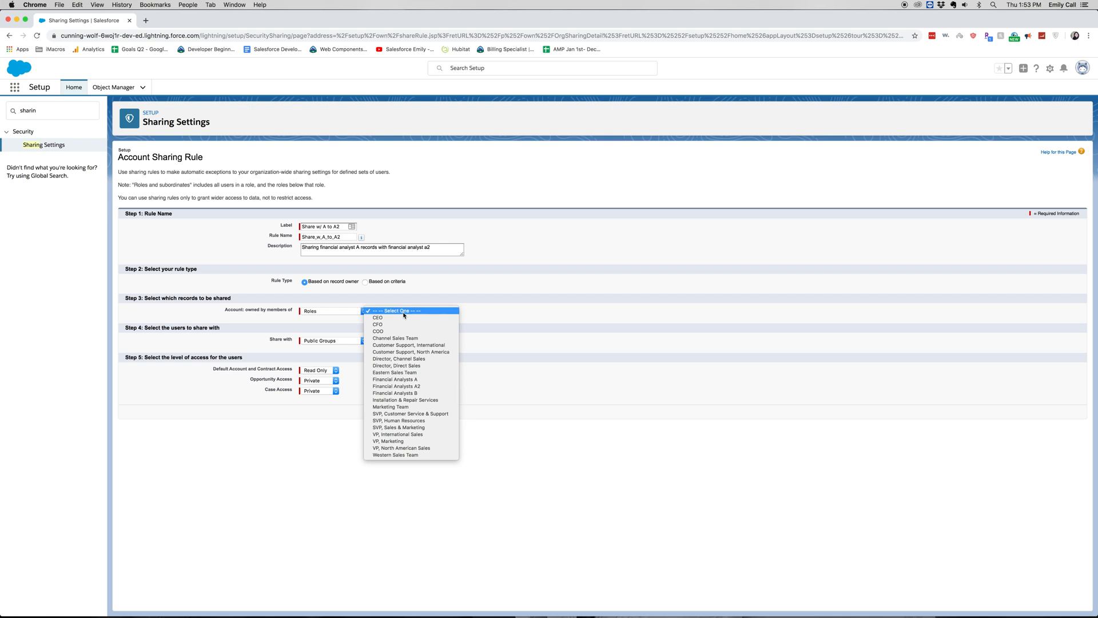
pyautogui.moveTo(394, 379)
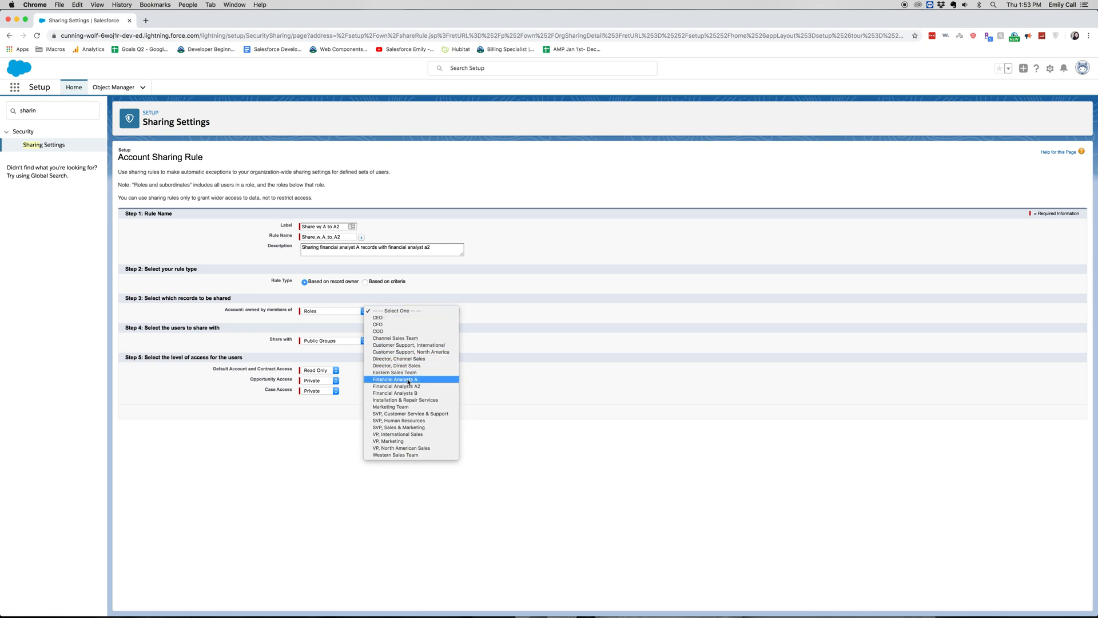
pyautogui.click(394, 380)
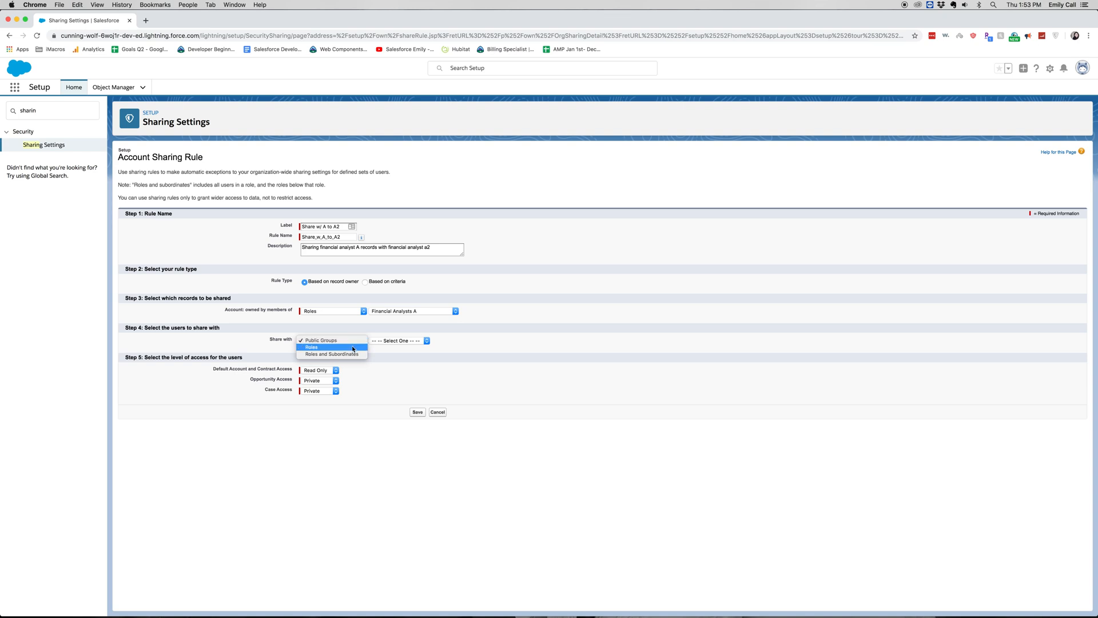
# - Share those records with the Financial Analysts A2 role
pyautogui.click(311, 347)
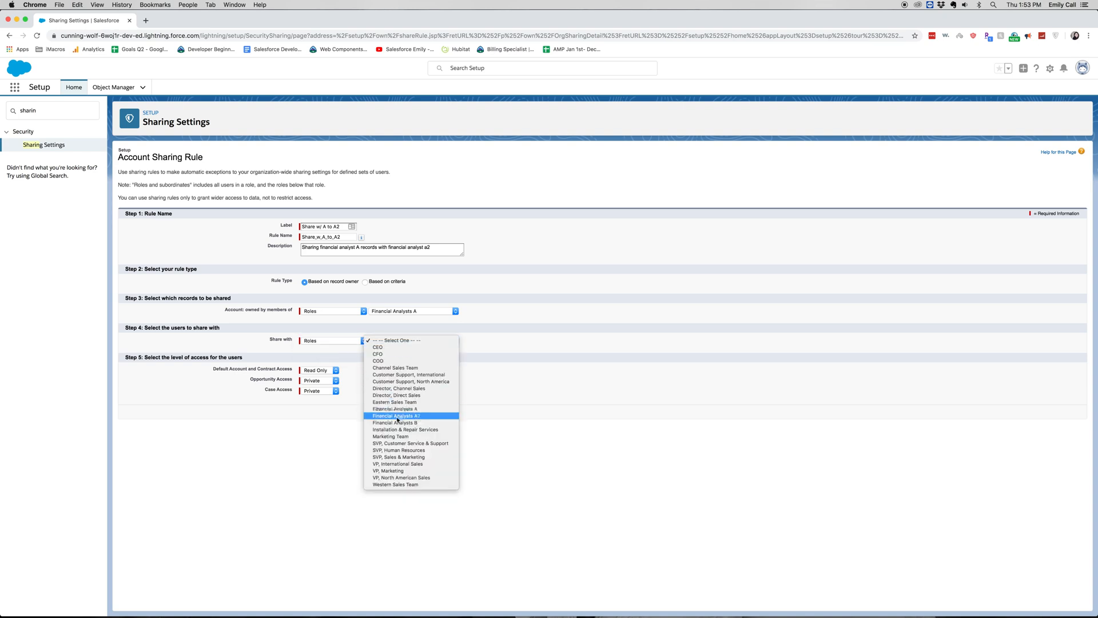
pyautogui.click(394, 415)
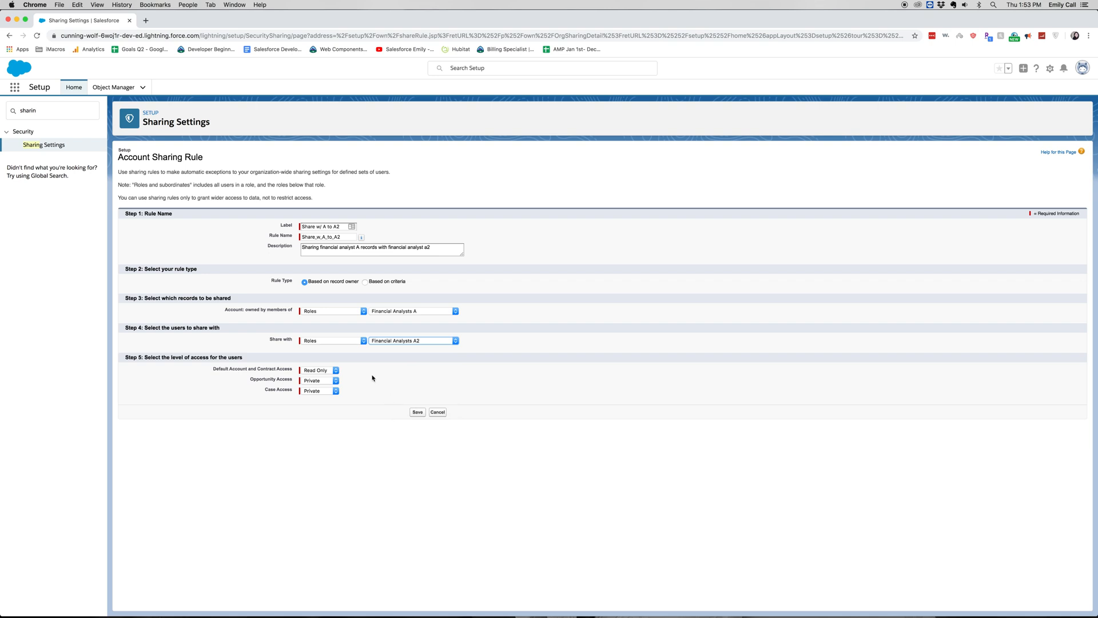
pyautogui.click(331, 340)
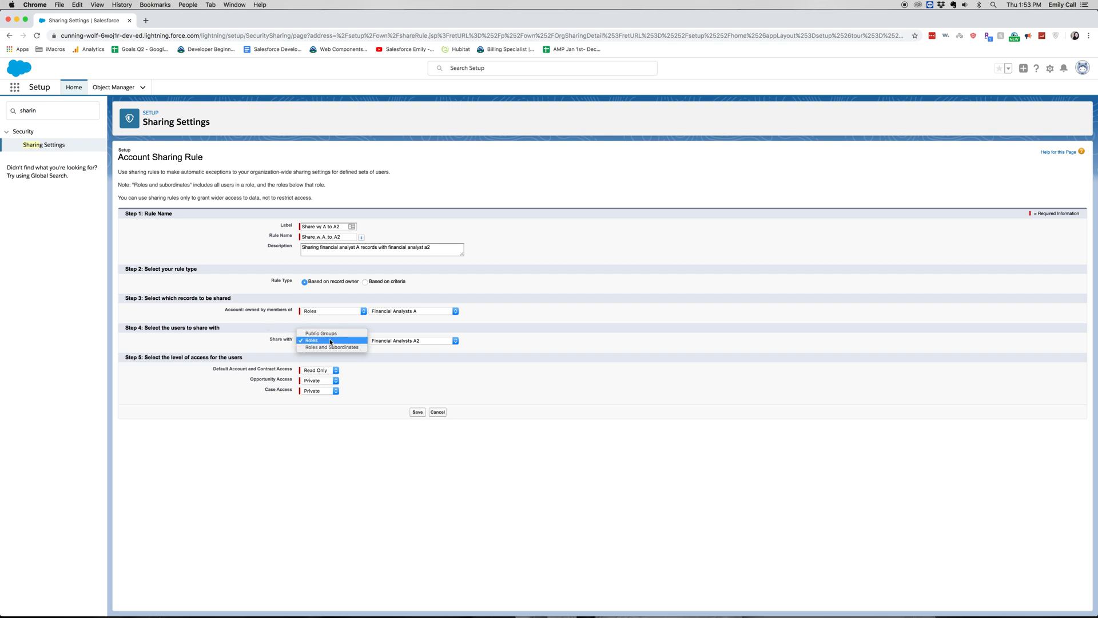
pyautogui.moveTo(320, 333)
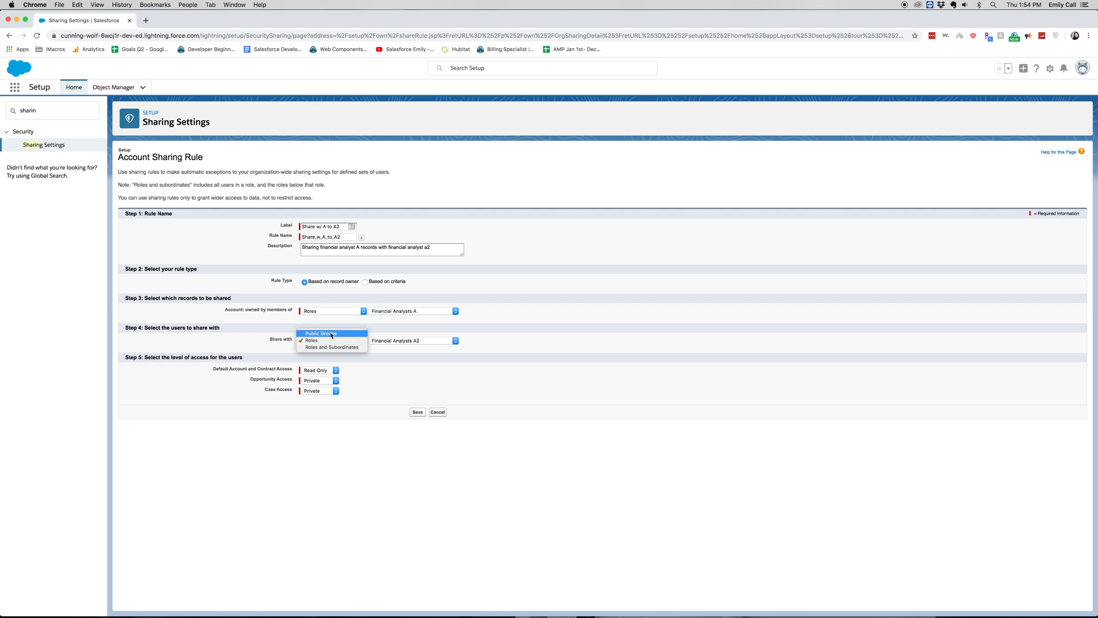
pyautogui.click(310, 340)
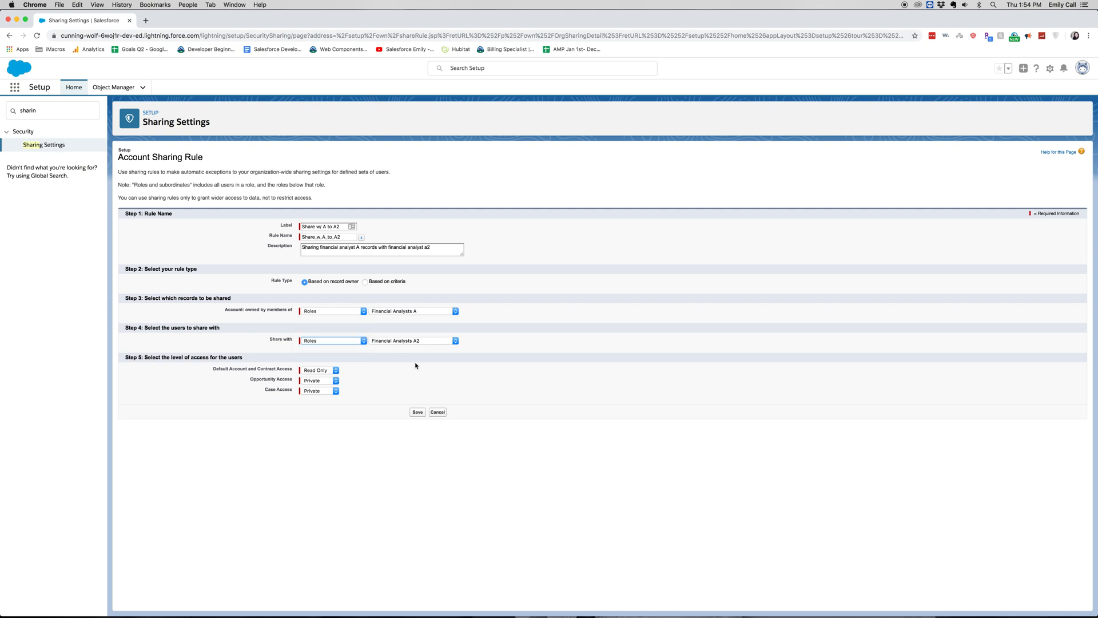
pyautogui.moveTo(207, 381)
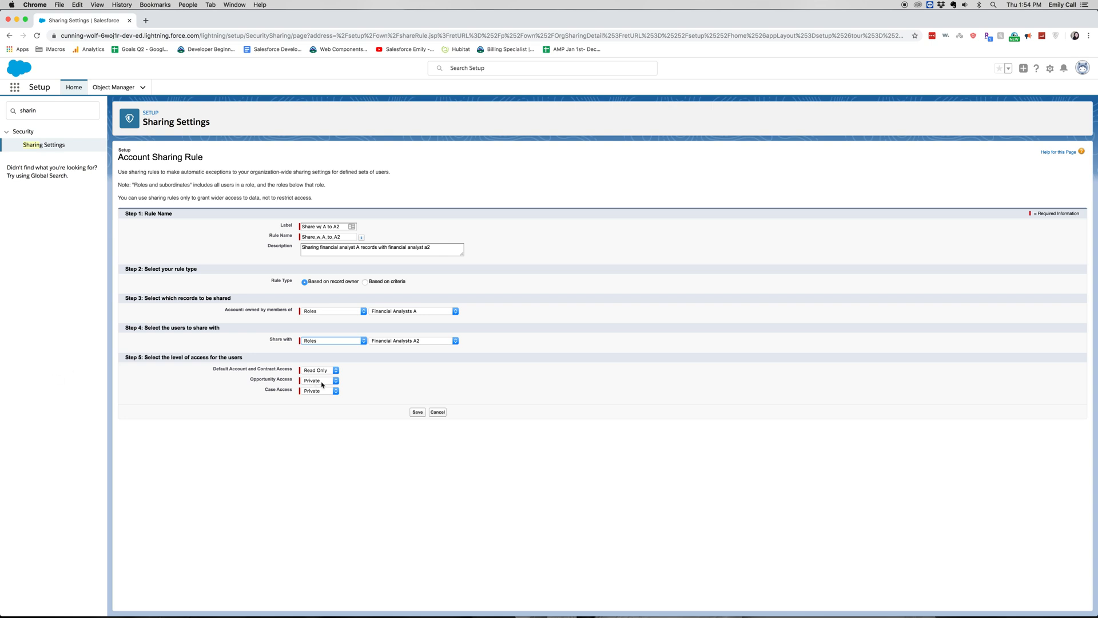
pyautogui.moveTo(334, 370)
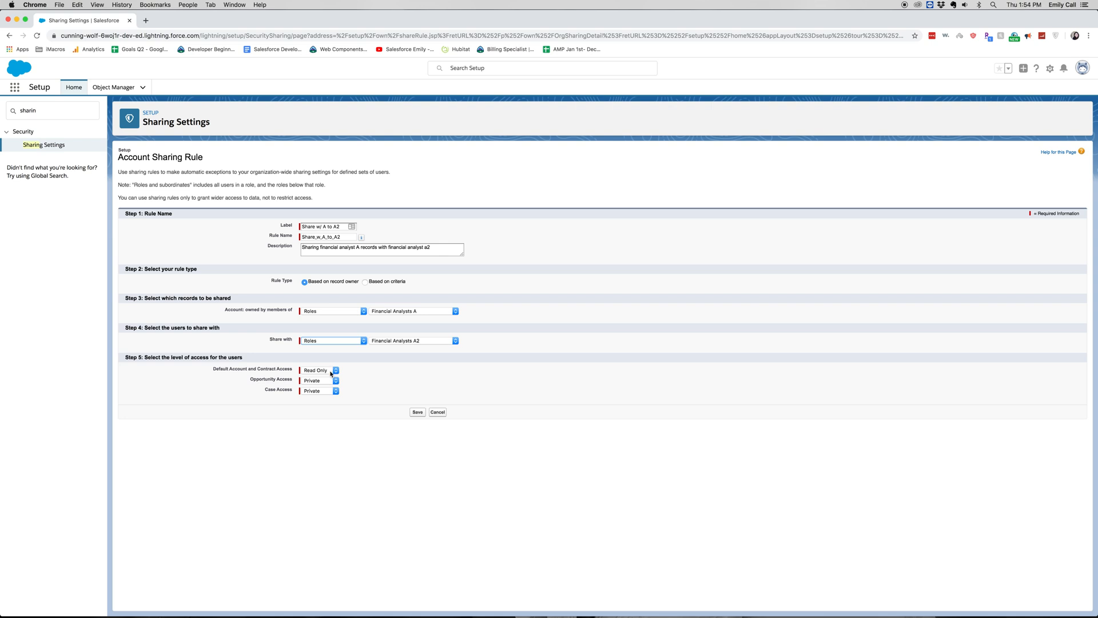
pyautogui.moveTo(329, 374)
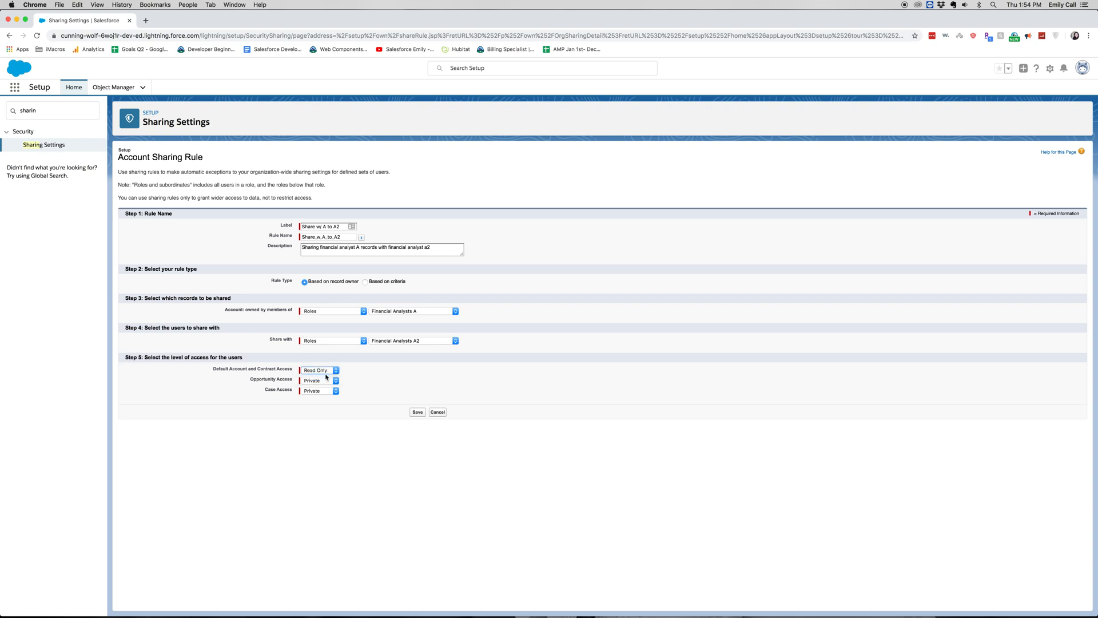
# - Set Read/Write account access, Read Only opportunity and case access, save, and confirm
pyautogui.click(317, 370)
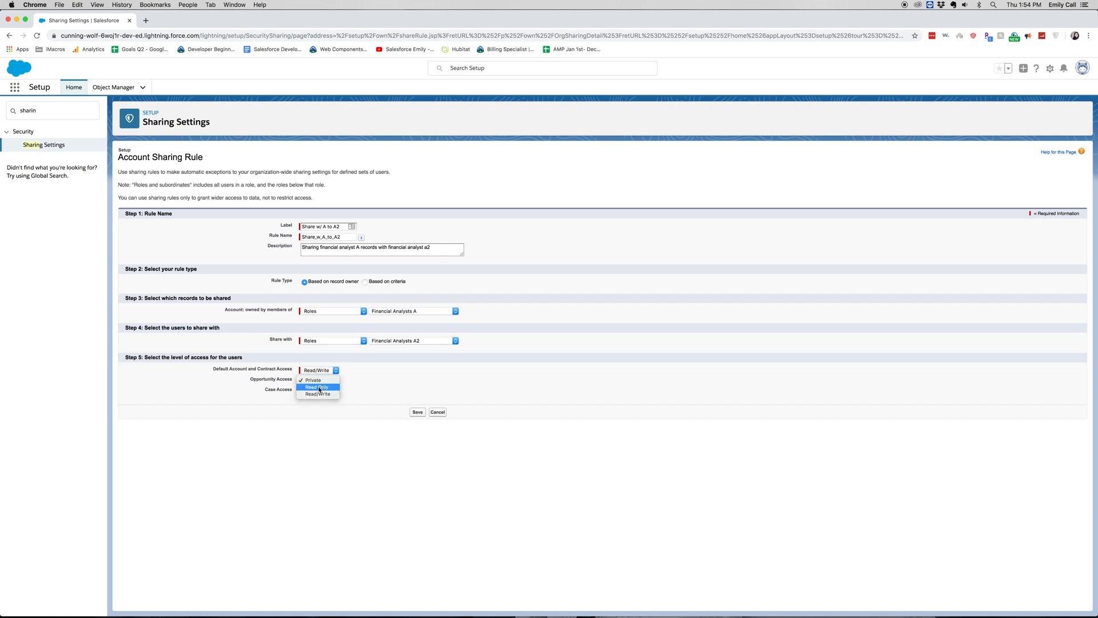
pyautogui.click(315, 387)
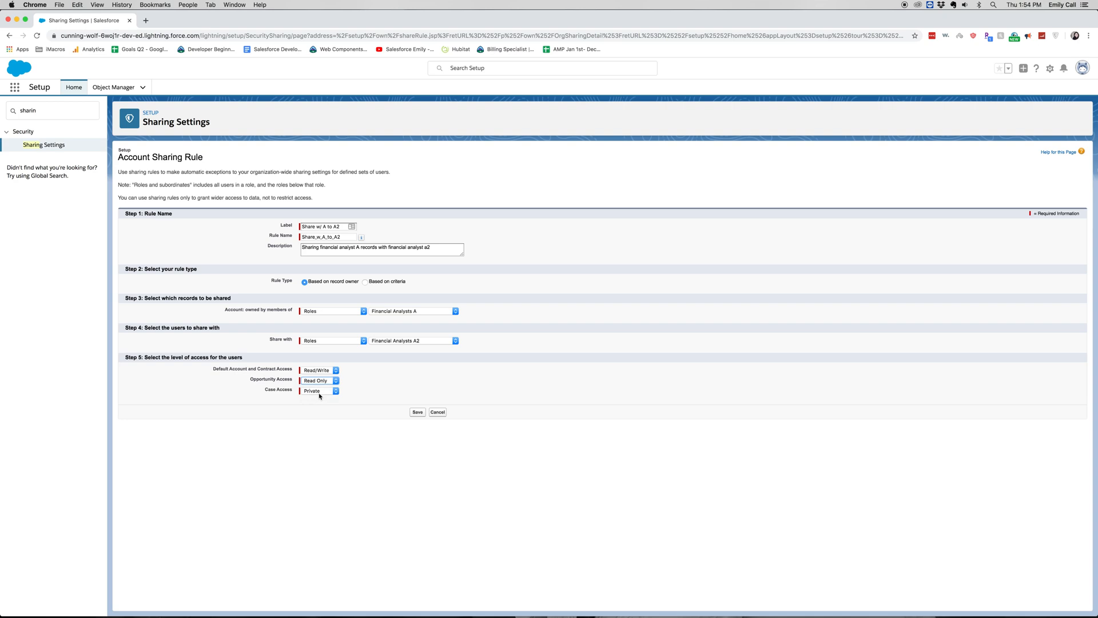
pyautogui.click(319, 391)
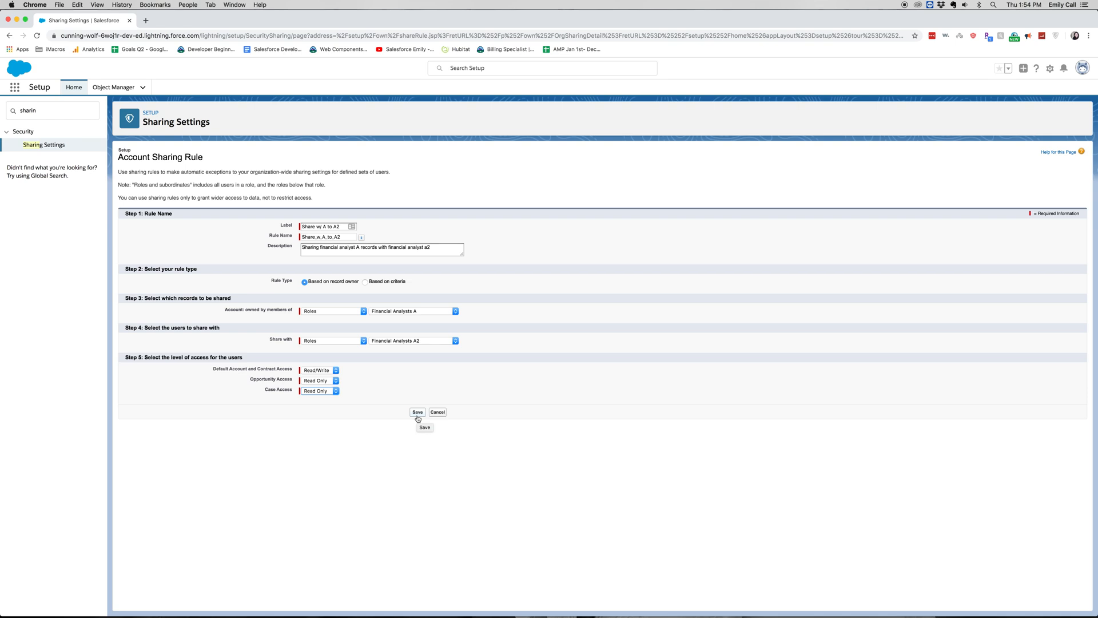
pyautogui.click(417, 412)
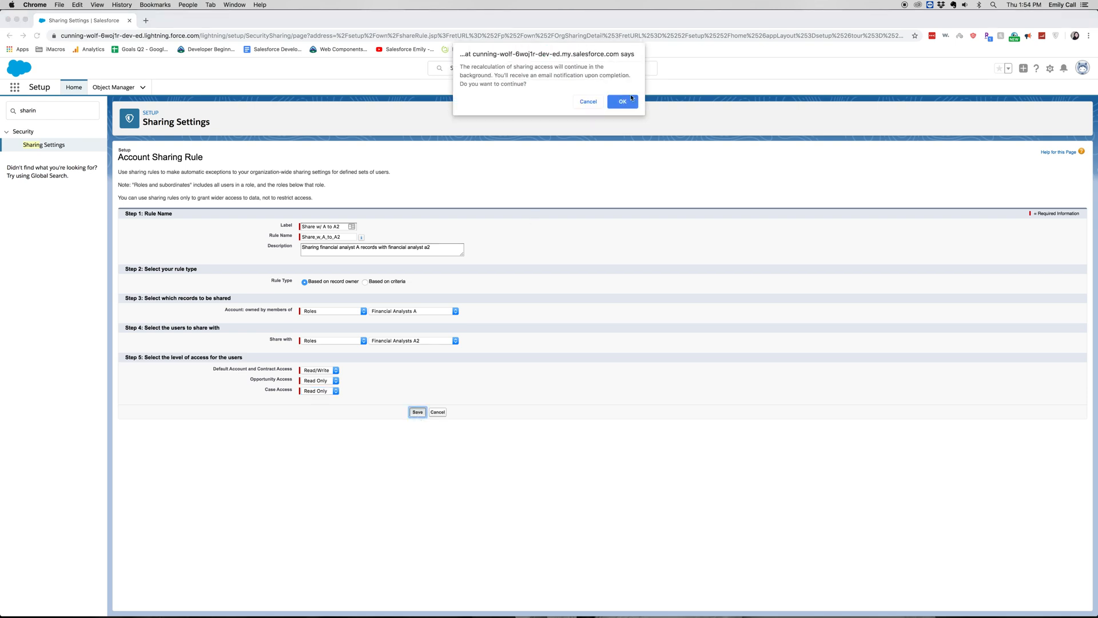
pyautogui.click(621, 102)
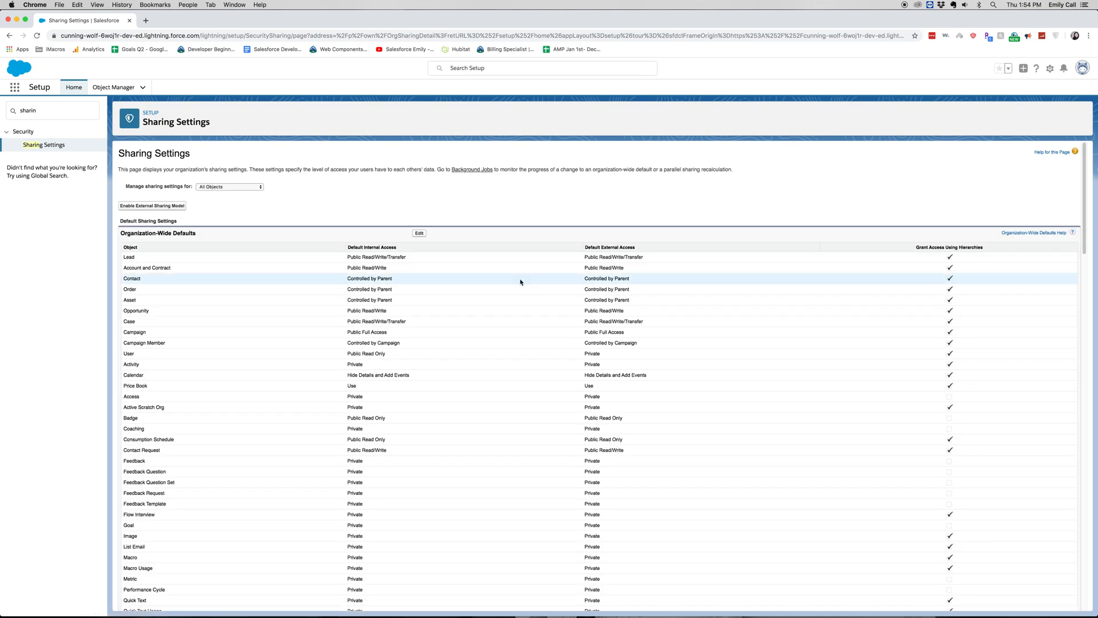
# - Scroll to Account Sharing Rules to view the Financial Analysts A to A2 rule
pyautogui.scroll(-3)
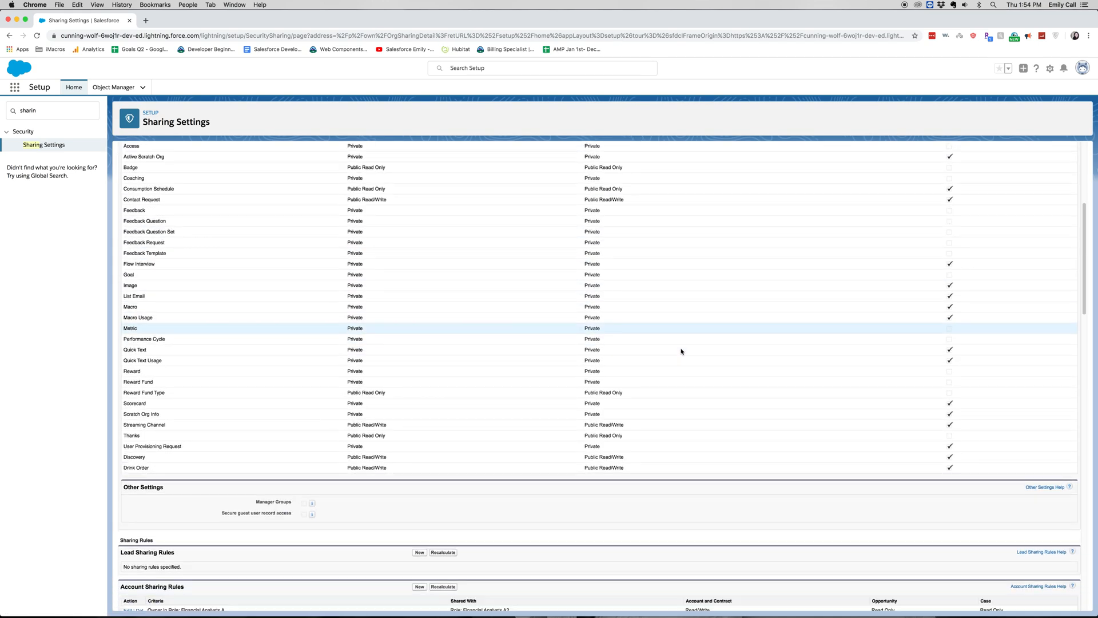
pyautogui.scroll(-3)
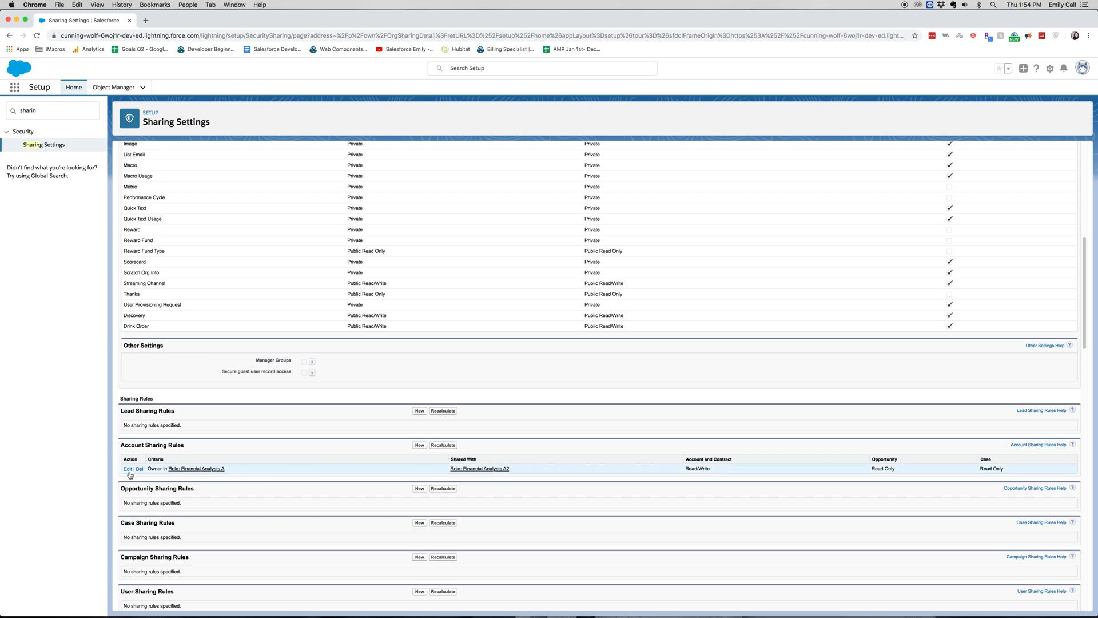
pyautogui.moveTo(225, 480)
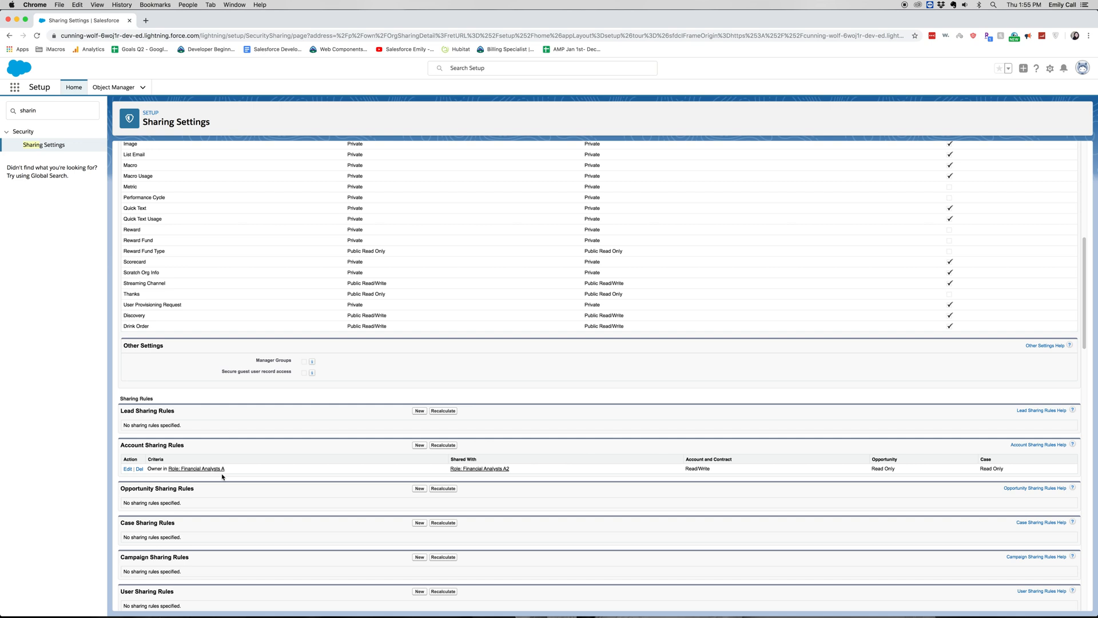
pyautogui.moveTo(856, 490)
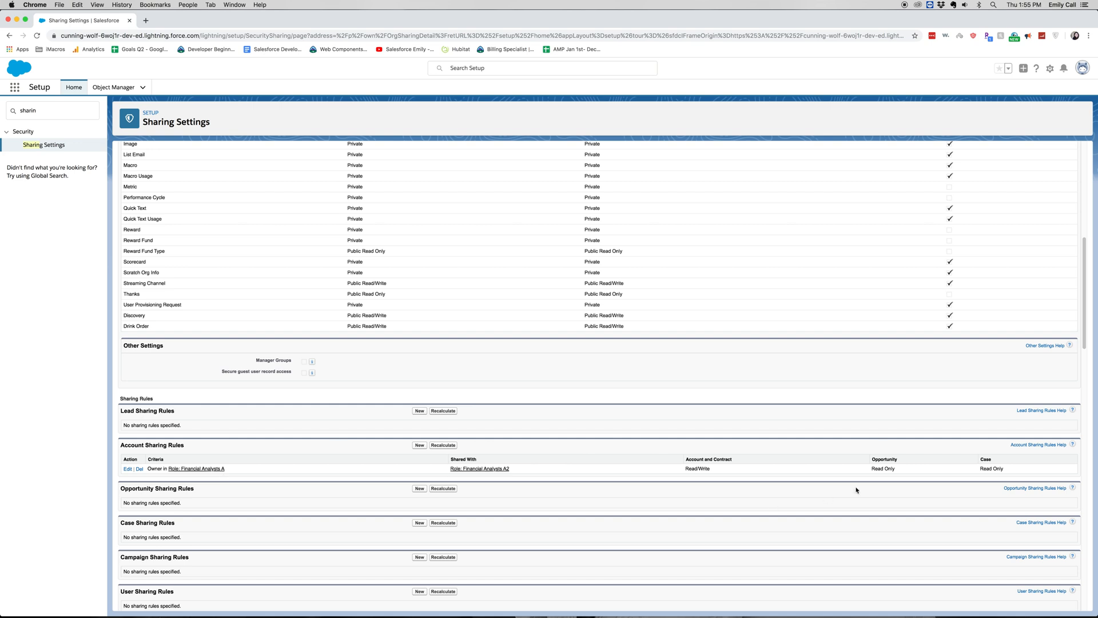